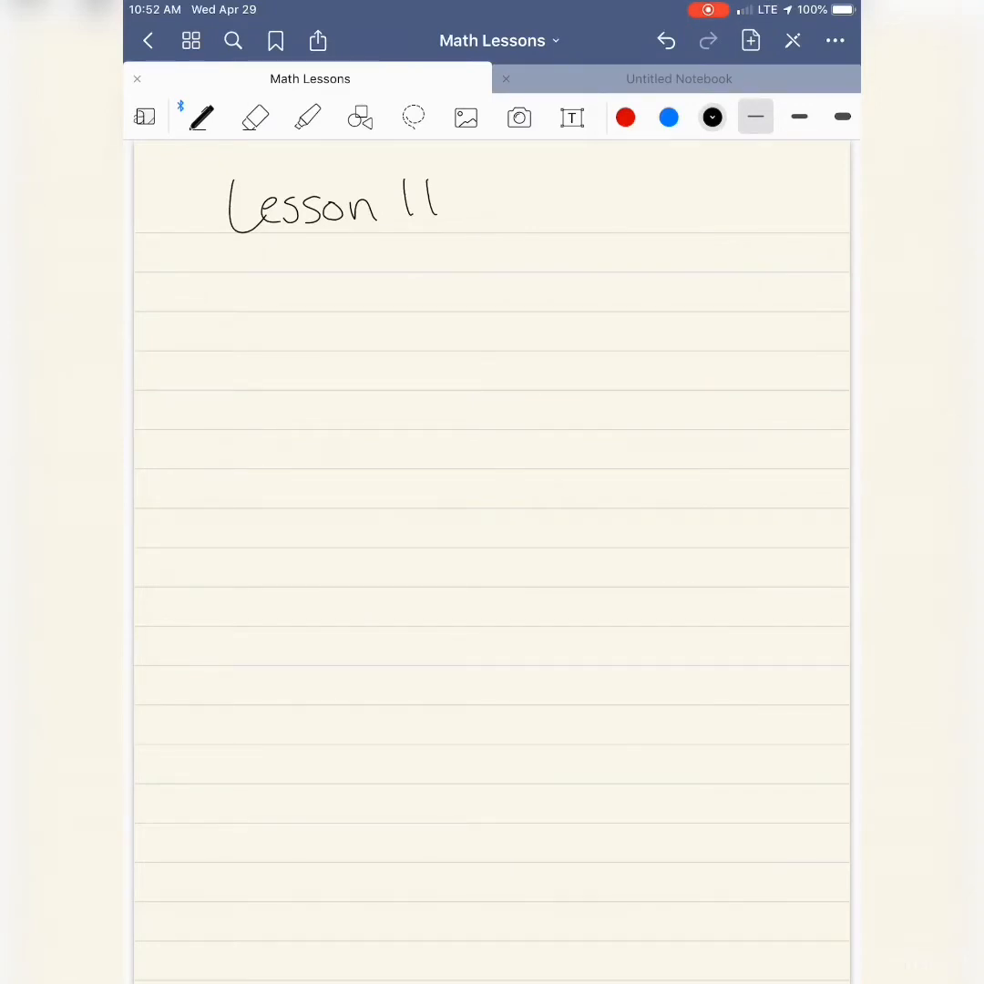
# Step: Write 4,207 x 3 and the note 'distributive property - share' with a smiley
pyautogui.moveTo(182, 273); pyautogui.dragTo(250, 310)
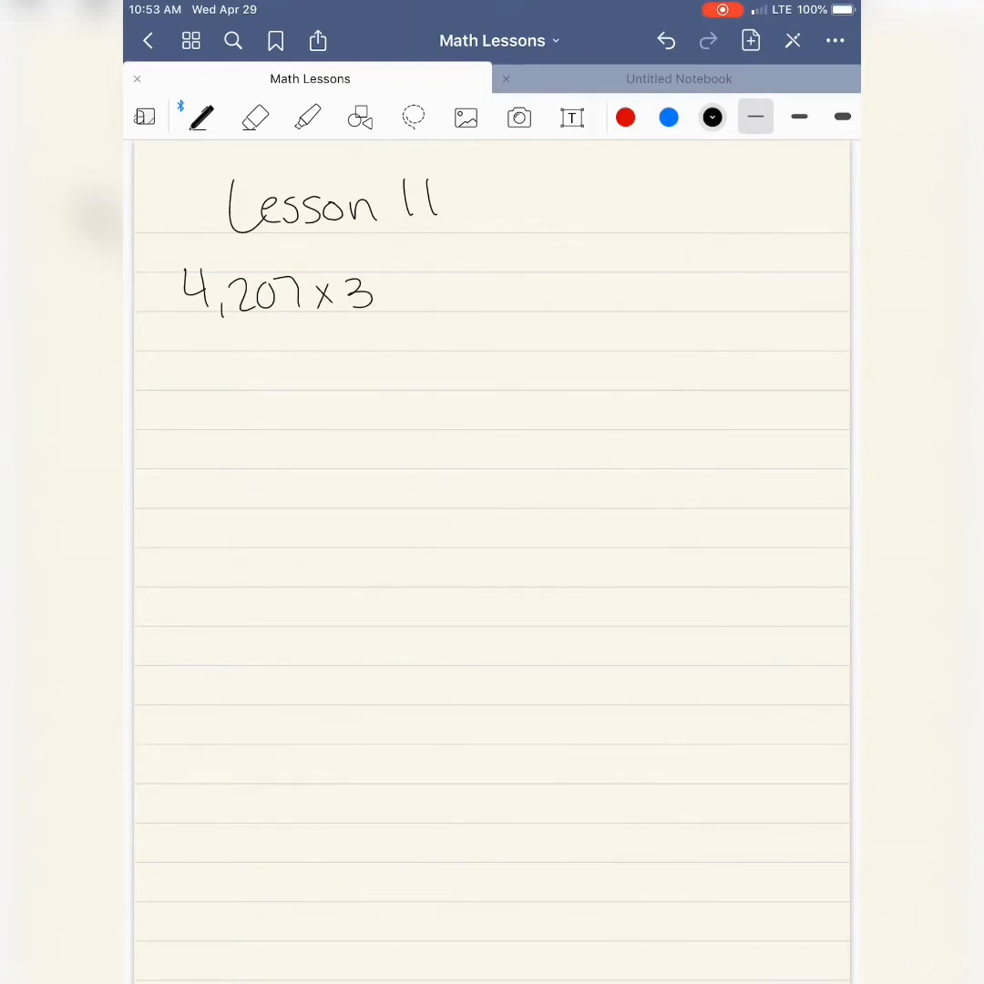
pyautogui.moveTo(164, 337); pyautogui.dragTo(233, 347)
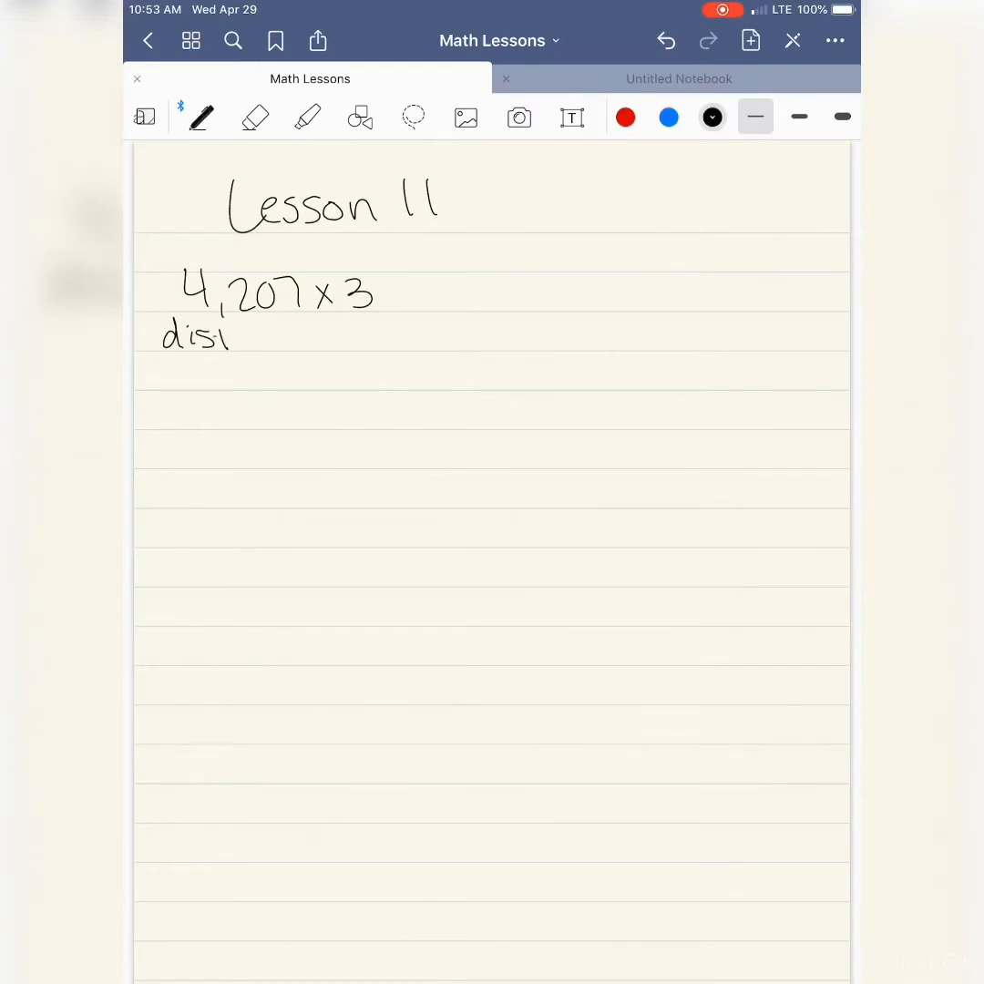
pyautogui.moveTo(209, 337); pyautogui.dragTo(337, 337)
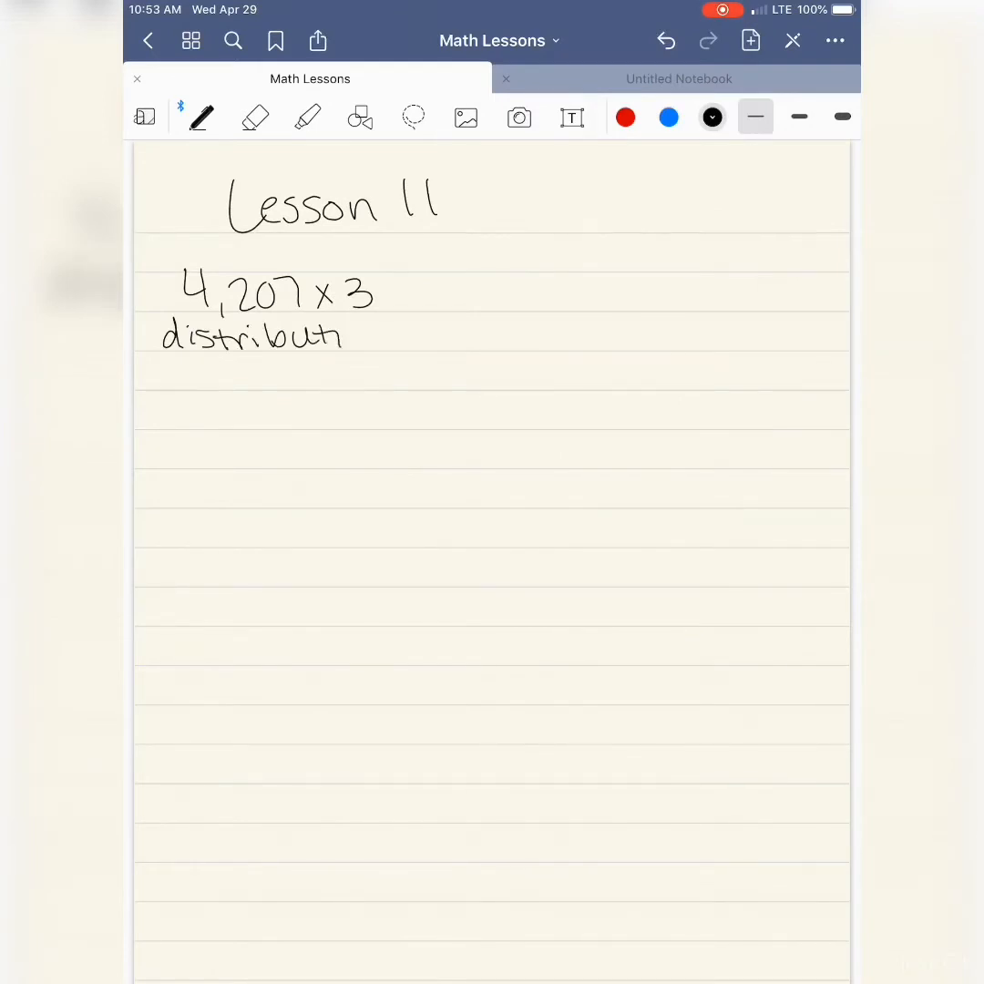
pyautogui.moveTo(337, 337); pyautogui.dragTo(447, 342)
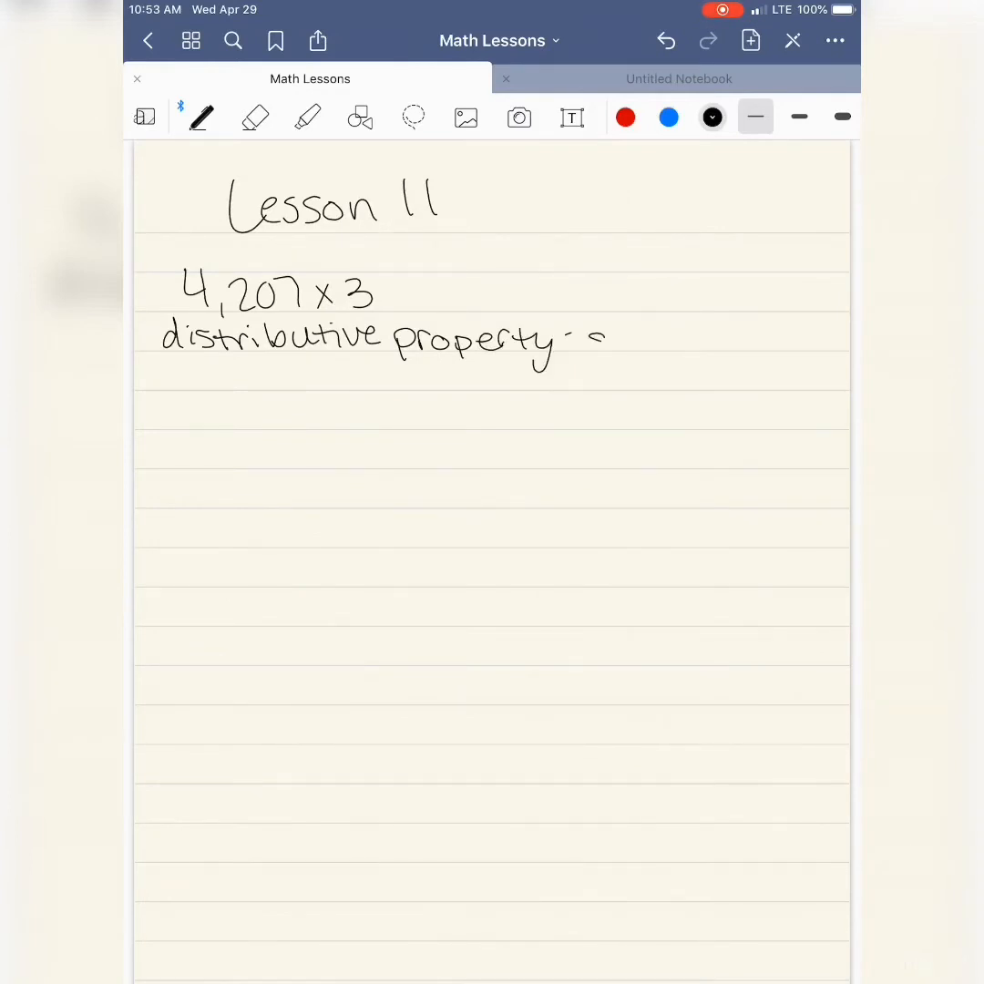
pyautogui.moveTo(584, 342); pyautogui.dragTo(693, 342)
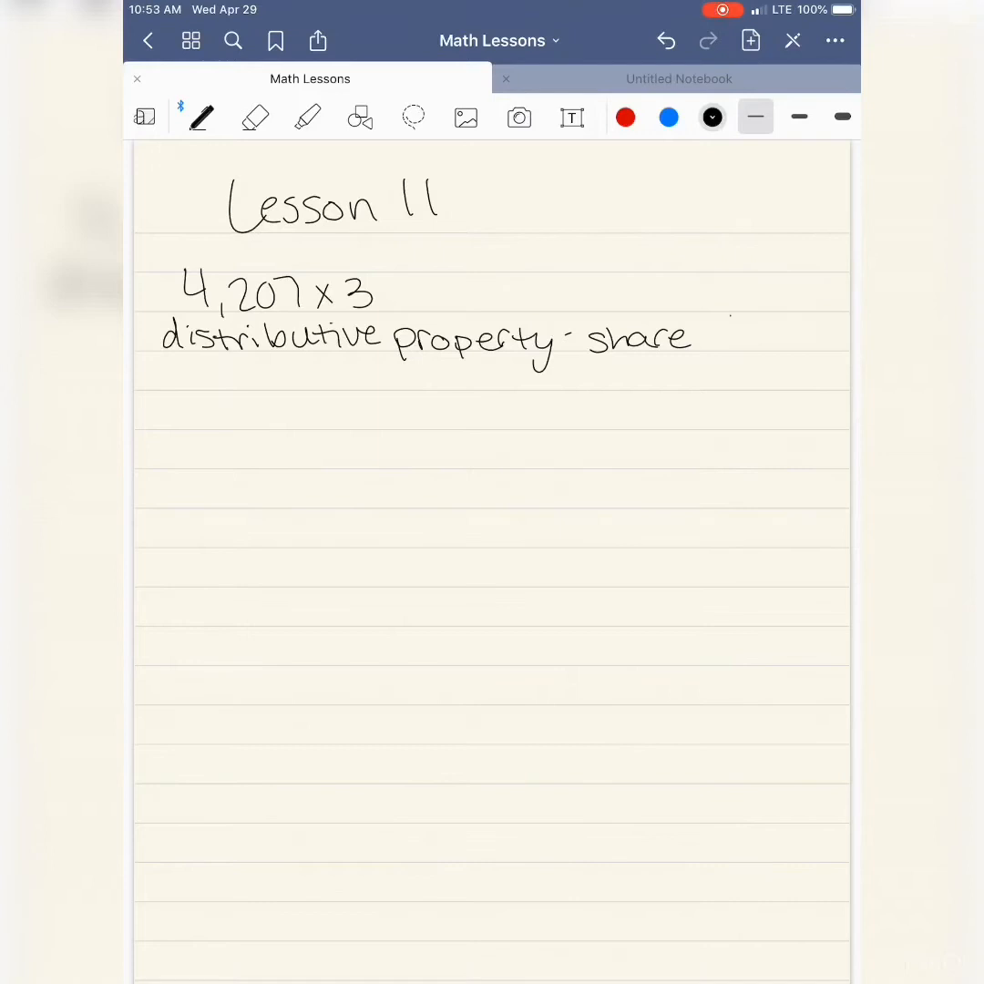
pyautogui.moveTo(725, 323); pyautogui.dragTo(748, 347)
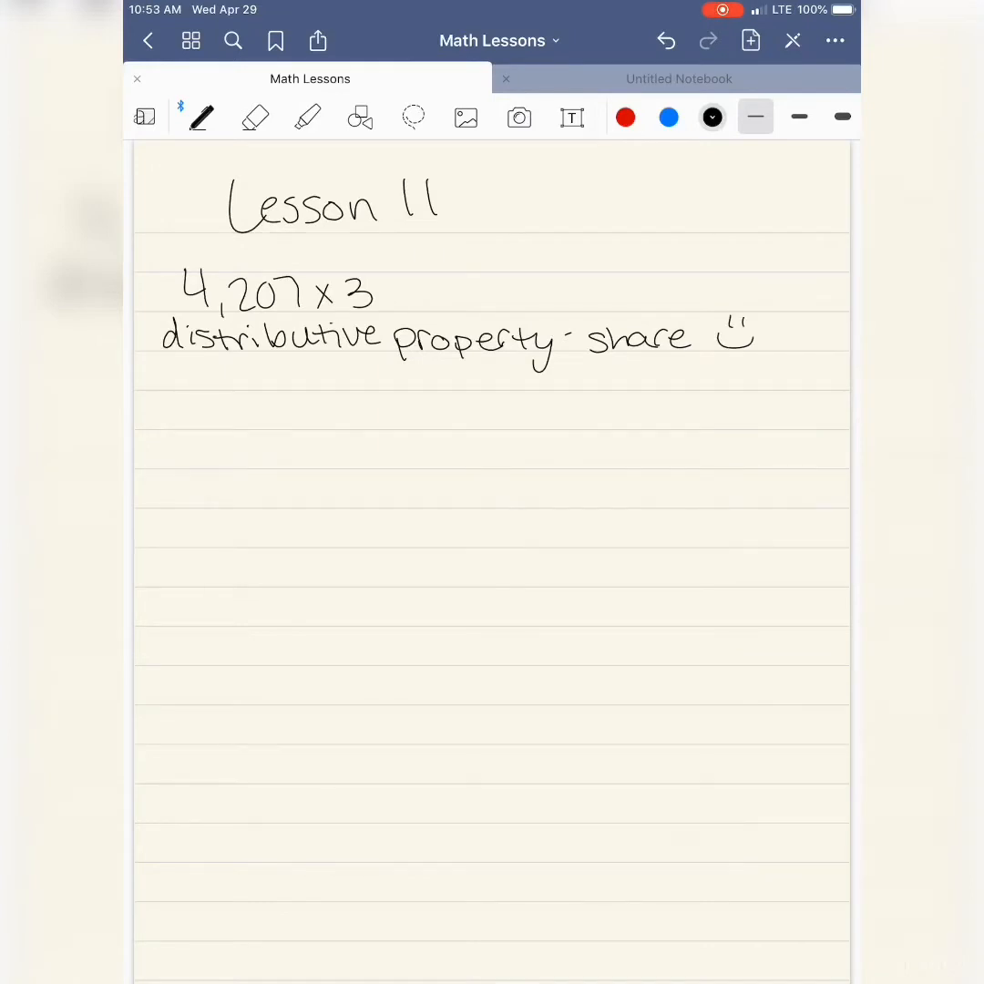
# Step: Write (4,000x3)+(200x3)+(7x3) marked yes and (4,000x3)+(20x3)+(7x3) marked no
pyautogui.moveTo(146, 401); pyautogui.dragTo(191, 415)
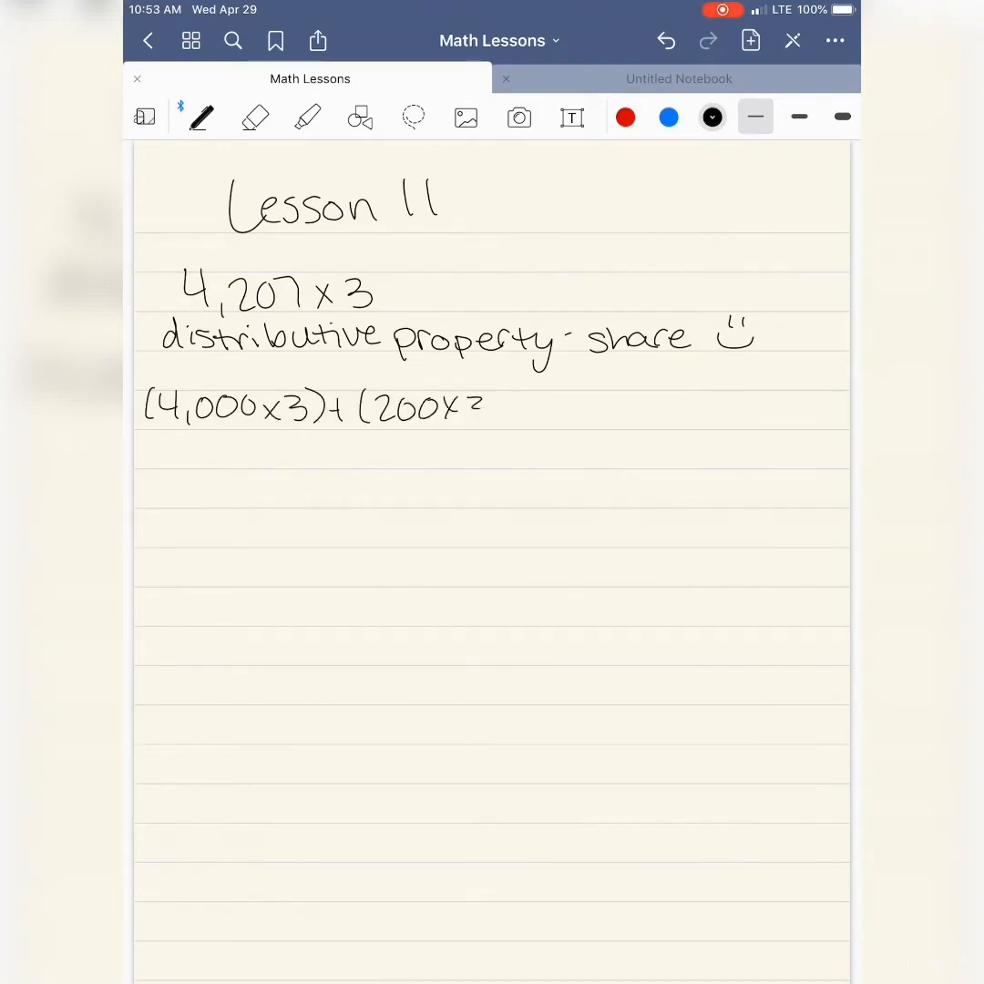
pyautogui.moveTo(461, 408); pyautogui.dragTo(537, 410)
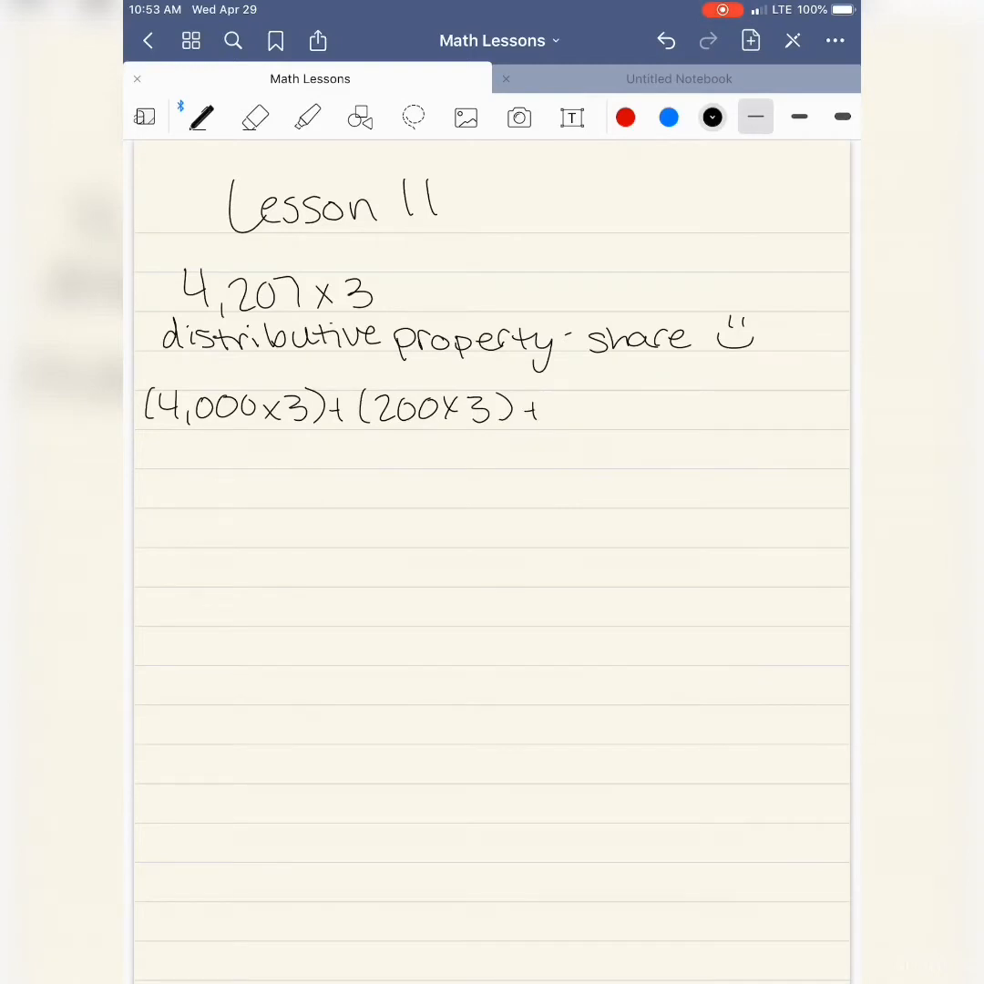
pyautogui.moveTo(556, 409); pyautogui.dragTo(638, 409)
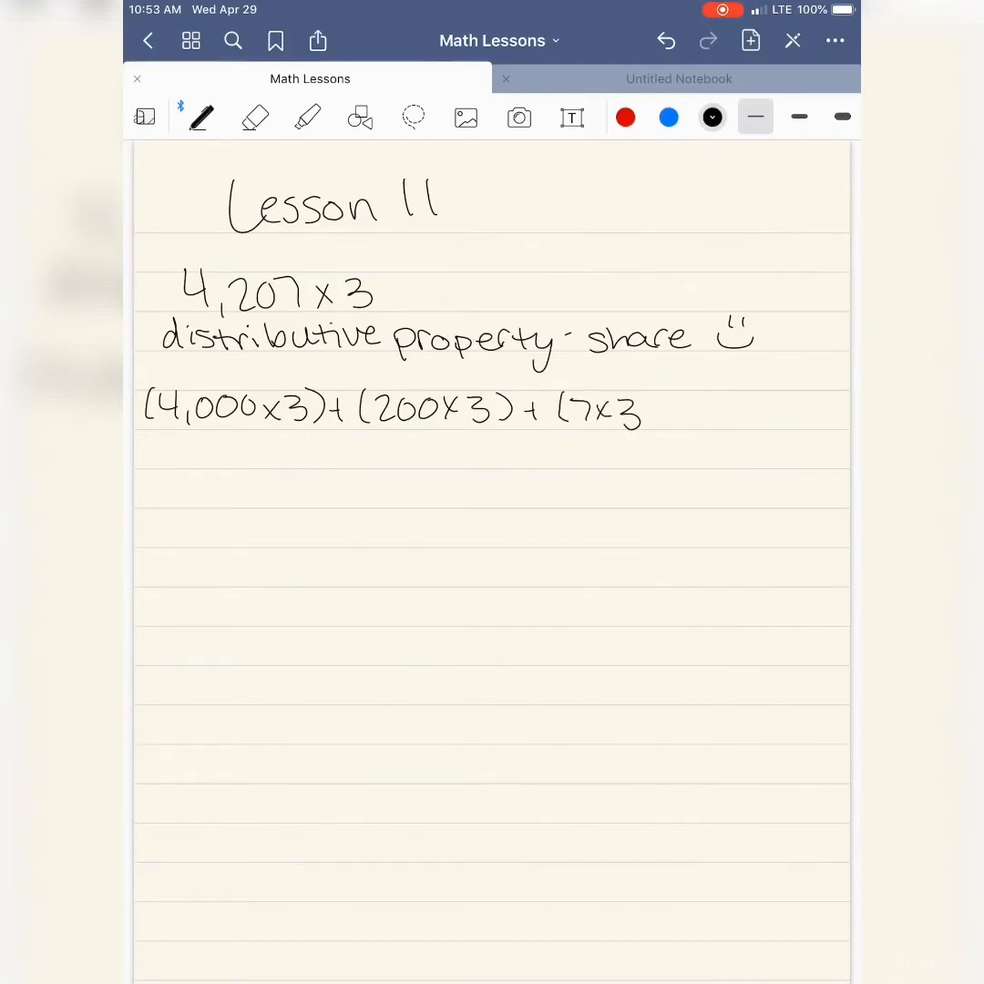
pyautogui.moveTo(657, 392); pyautogui.dragTo(661, 433)
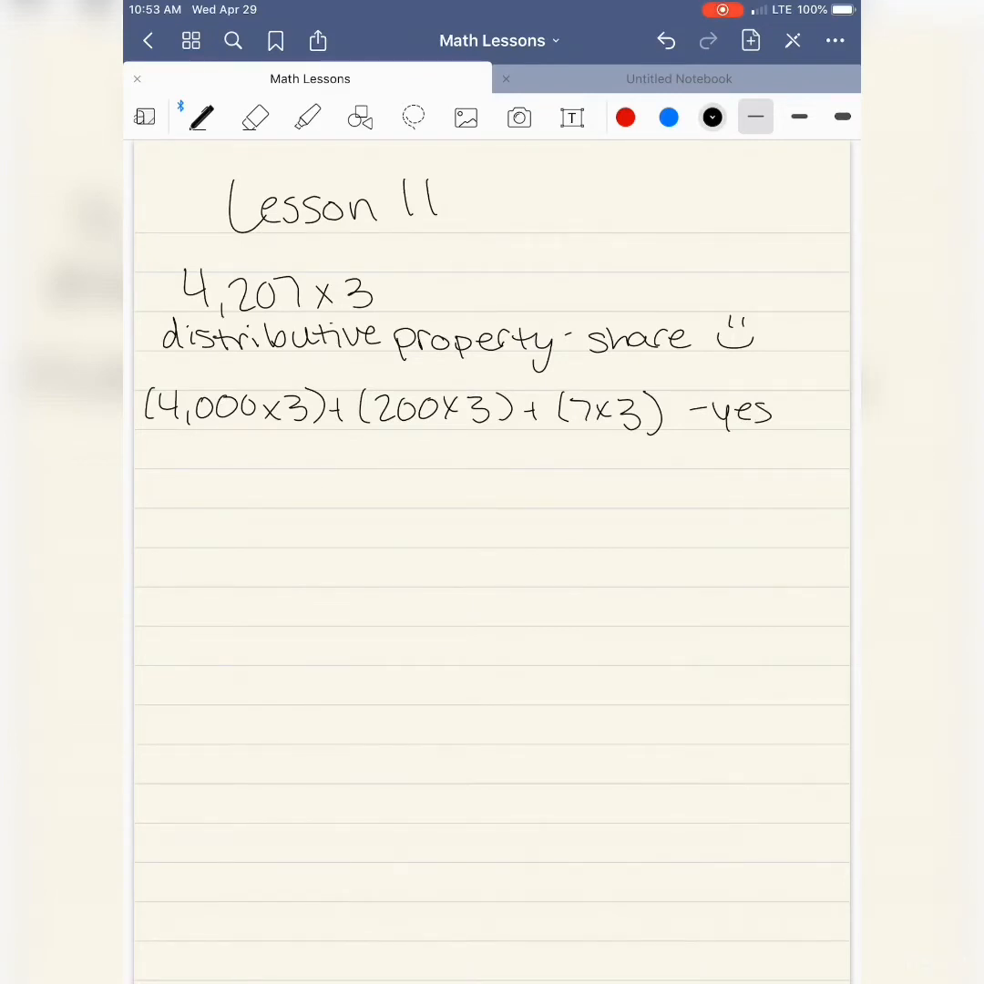
pyautogui.moveTo(146, 446); pyautogui.dragTo(209, 455)
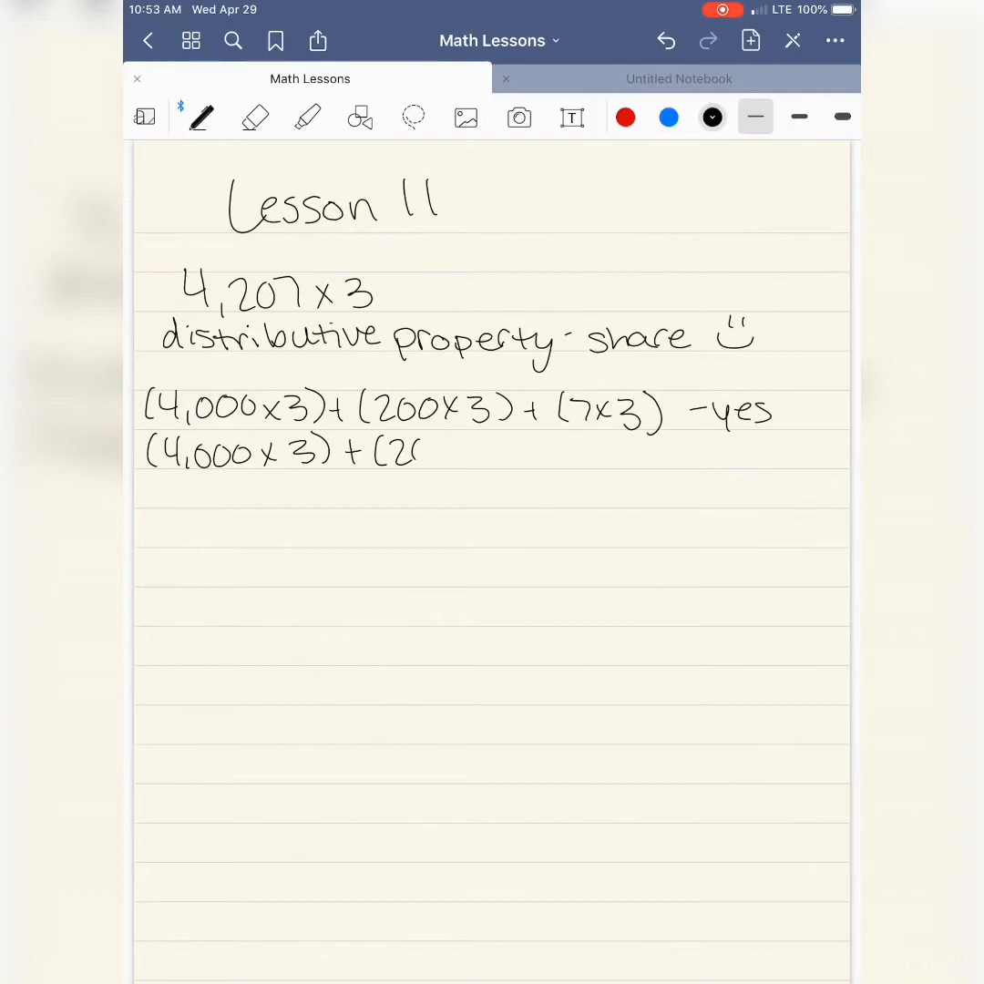
pyautogui.moveTo(410, 453); pyautogui.dragTo(524, 453)
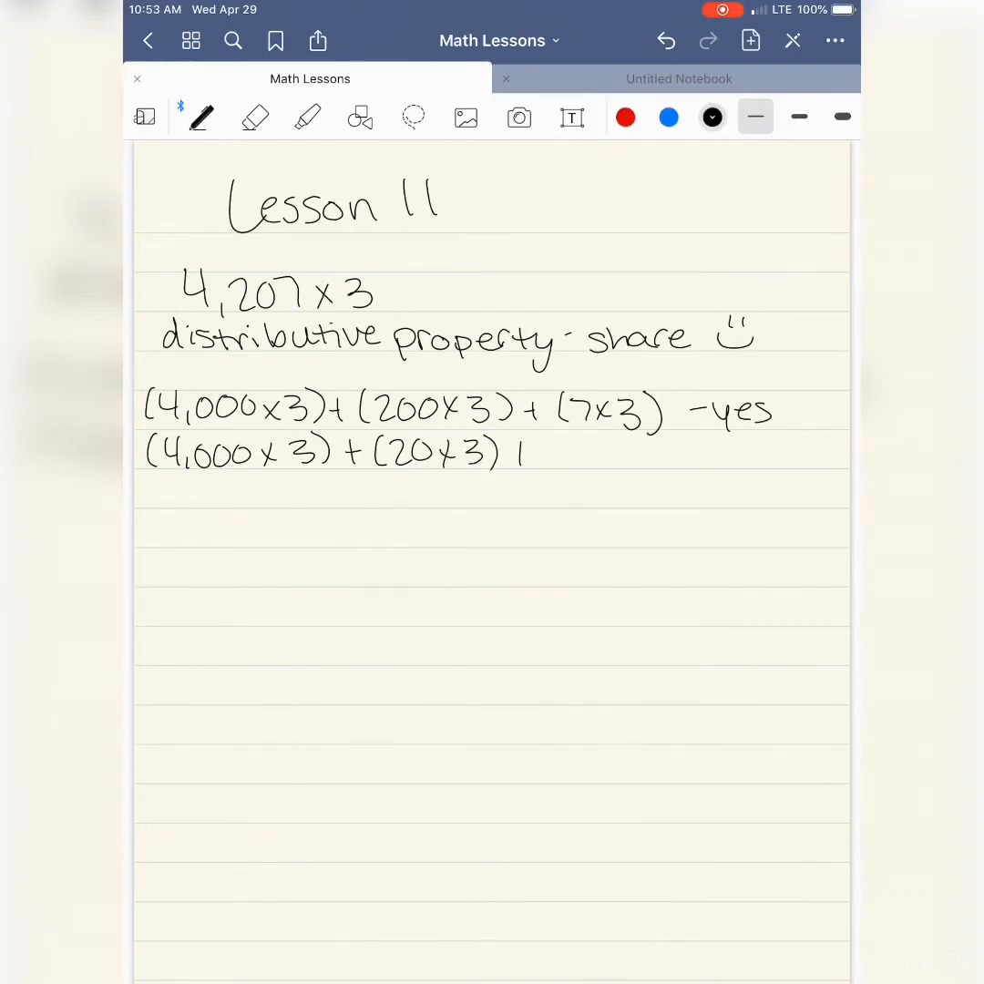
pyautogui.moveTo(511, 451); pyautogui.dragTo(551, 451)
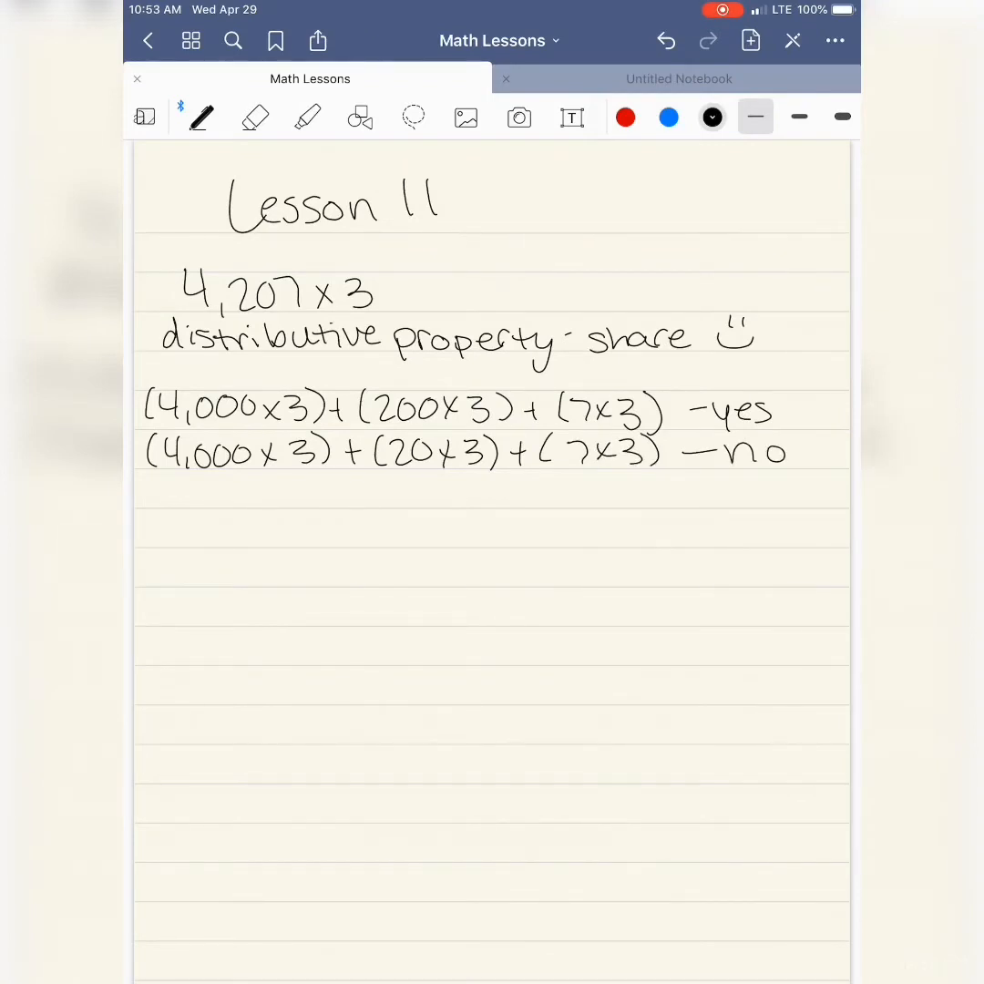
# Step: Circle (20x3) in red, then write (4,000+20+7)x3 = no and (4,000+200+7)x3 yes in black
pyautogui.moveTo(374, 428); pyautogui.dragTo(519, 474)
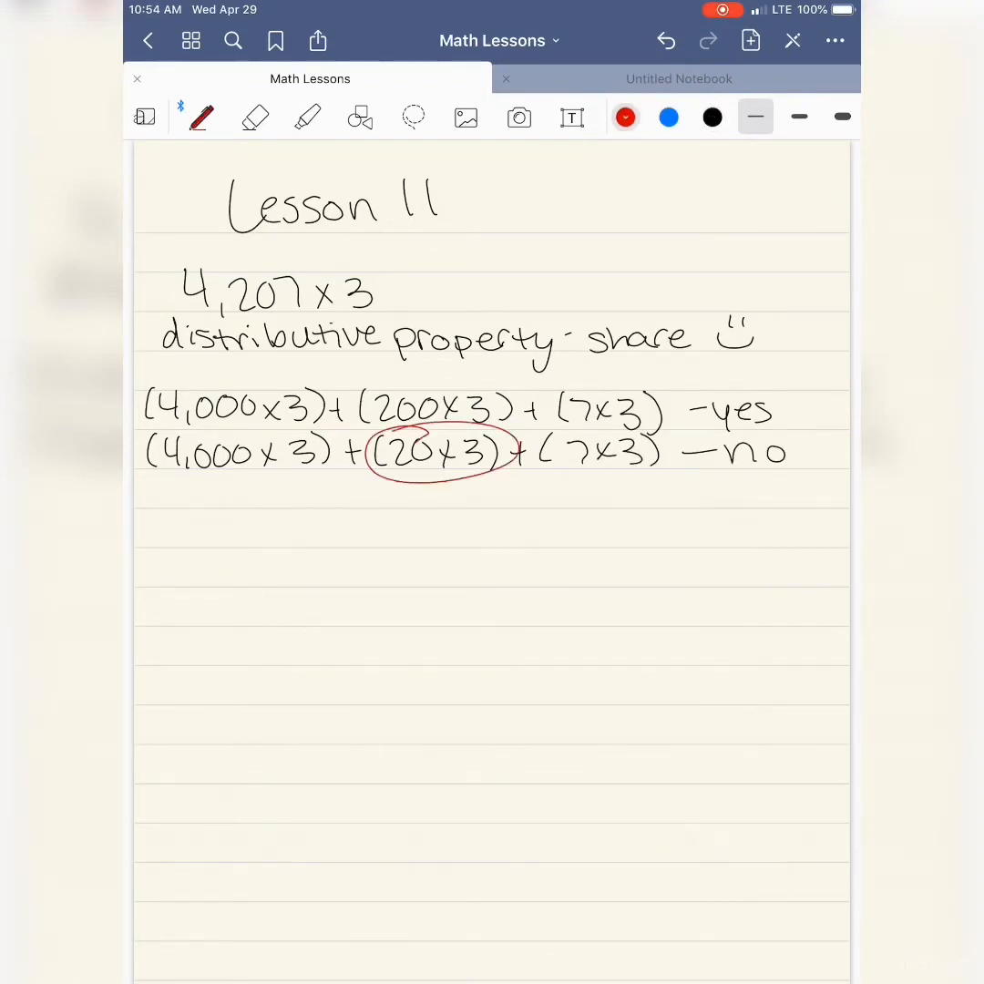
pyautogui.click(712, 116)
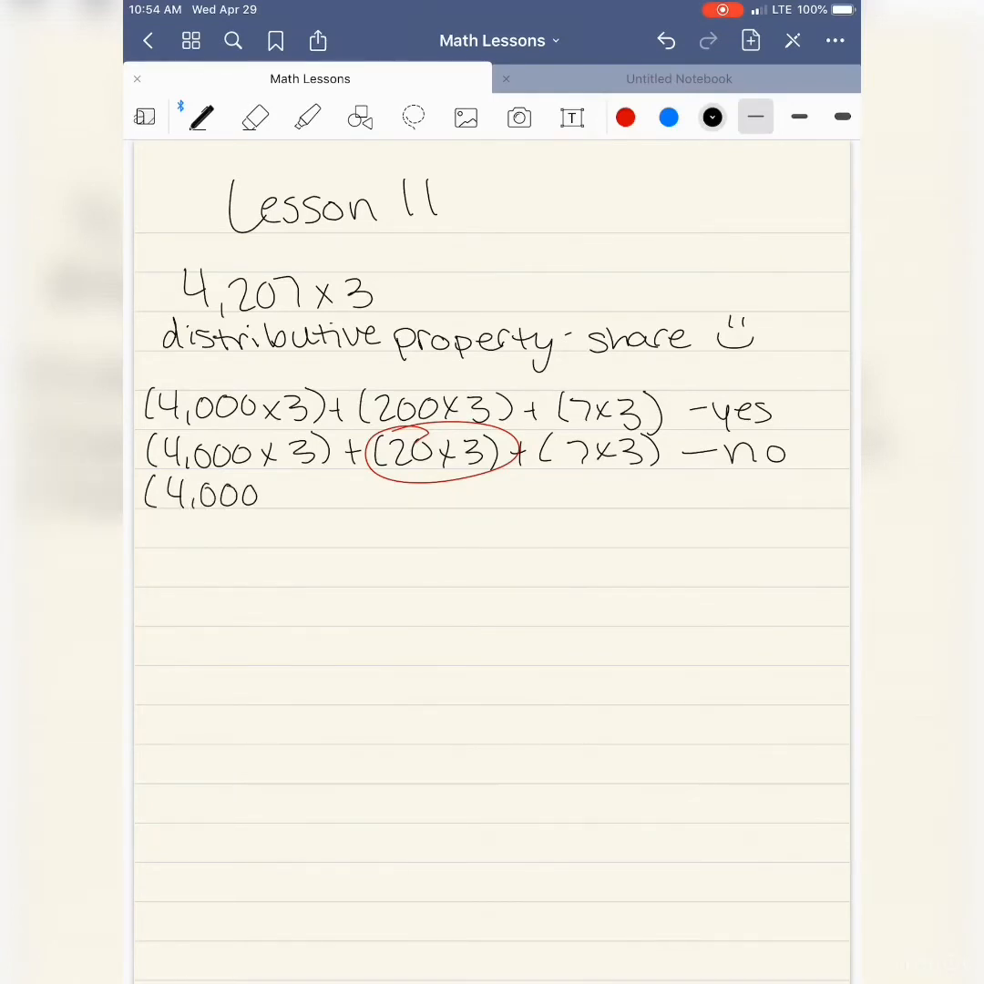
pyautogui.moveTo(264, 497); pyautogui.dragTo(374, 497)
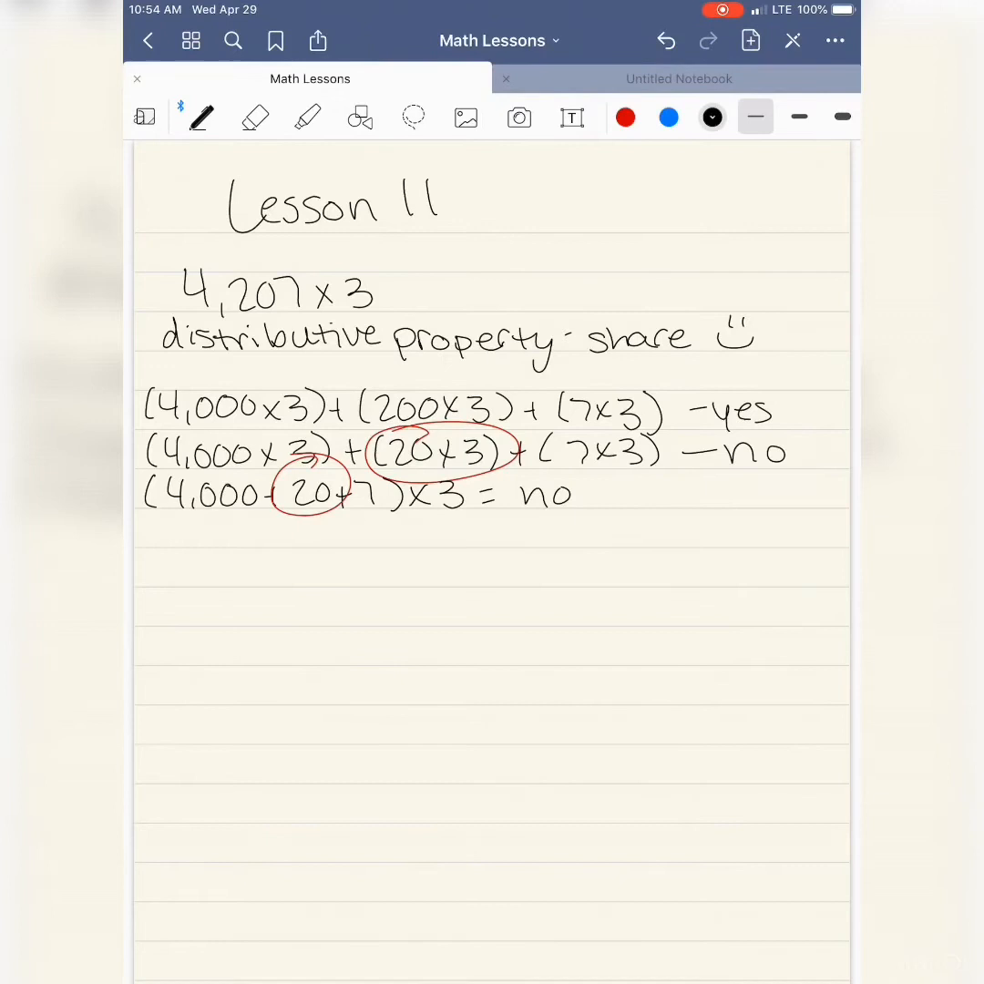
pyautogui.moveTo(146, 533); pyautogui.dragTo(205, 533)
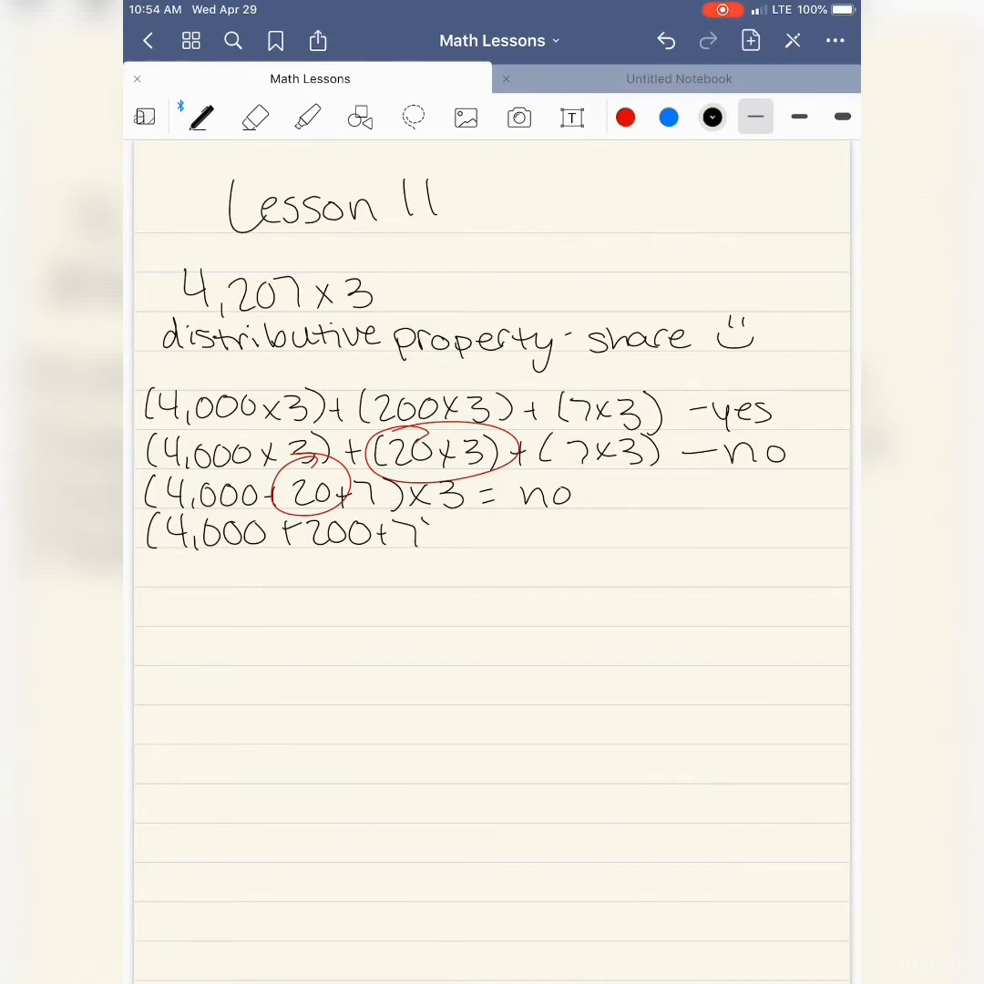
pyautogui.moveTo(429, 533); pyautogui.dragTo(538, 533)
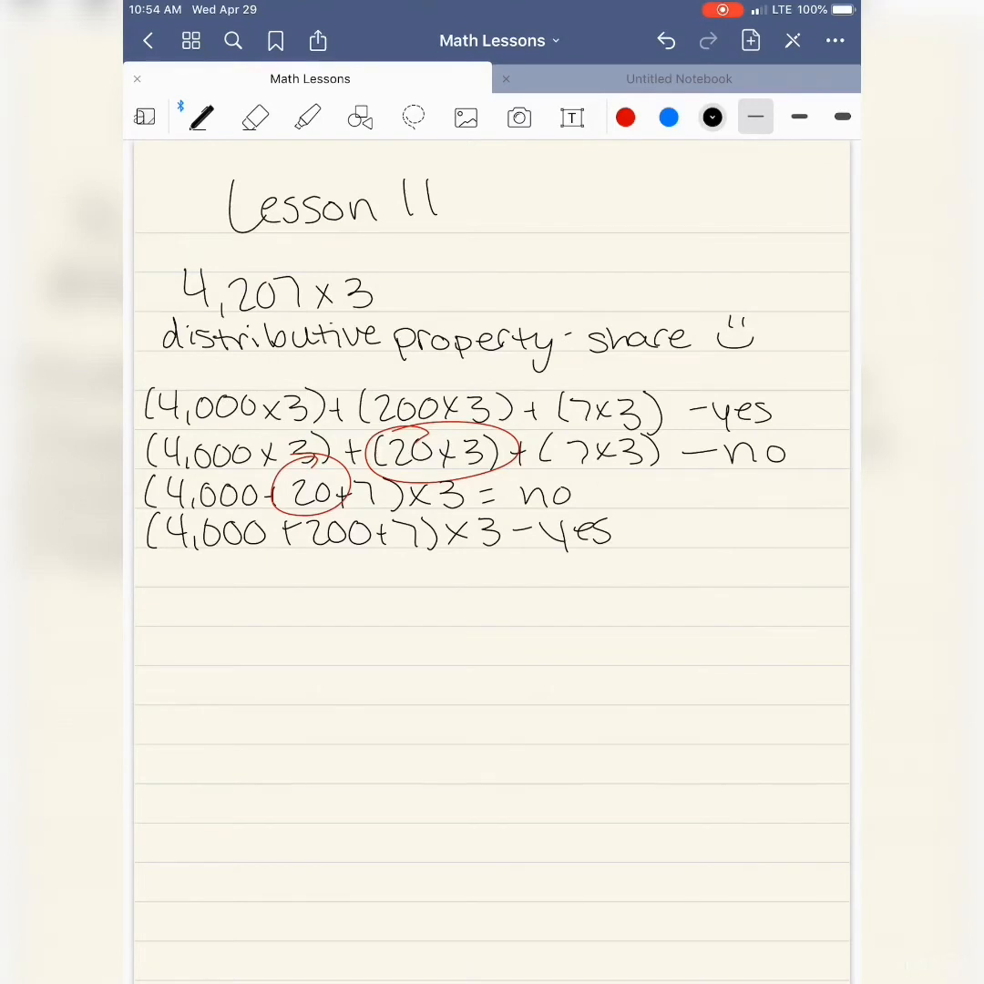
# Step: Number problem 1 with a circled 1, then write circled 2 with (5×1)+(5×7)+(5×5)
pyautogui.moveTo(150, 228); pyautogui.dragTo(182, 264)
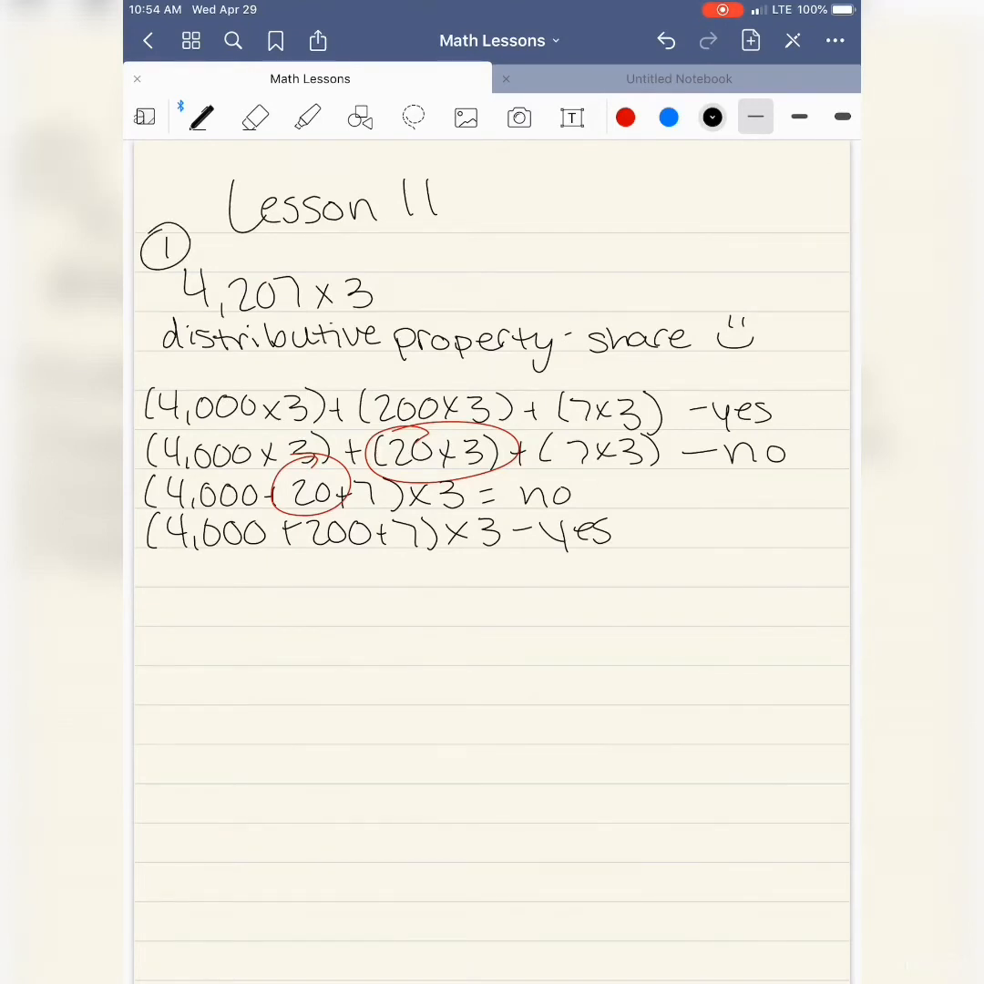
pyautogui.moveTo(145, 584); pyautogui.dragTo(187, 629)
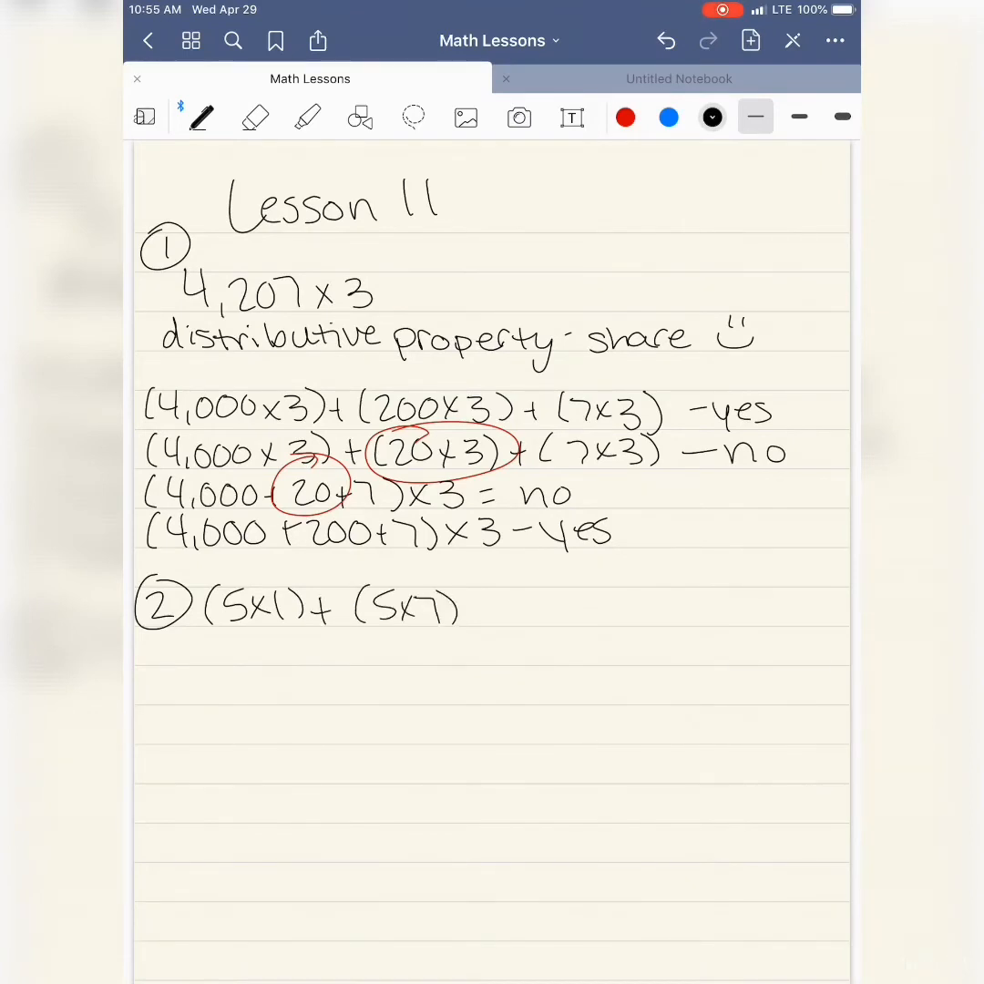
pyautogui.moveTo(474, 609); pyautogui.dragTo(547, 609)
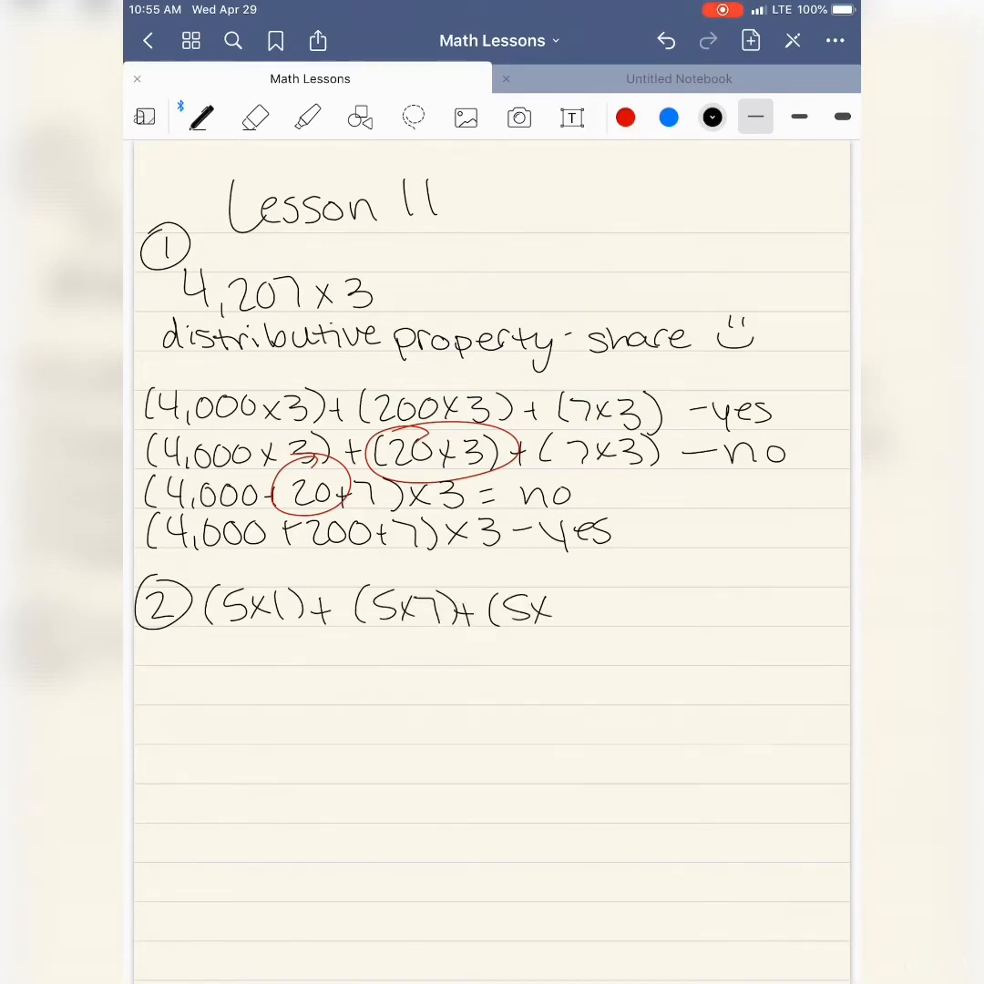
pyautogui.moveTo(547, 609); pyautogui.dragTo(606, 609)
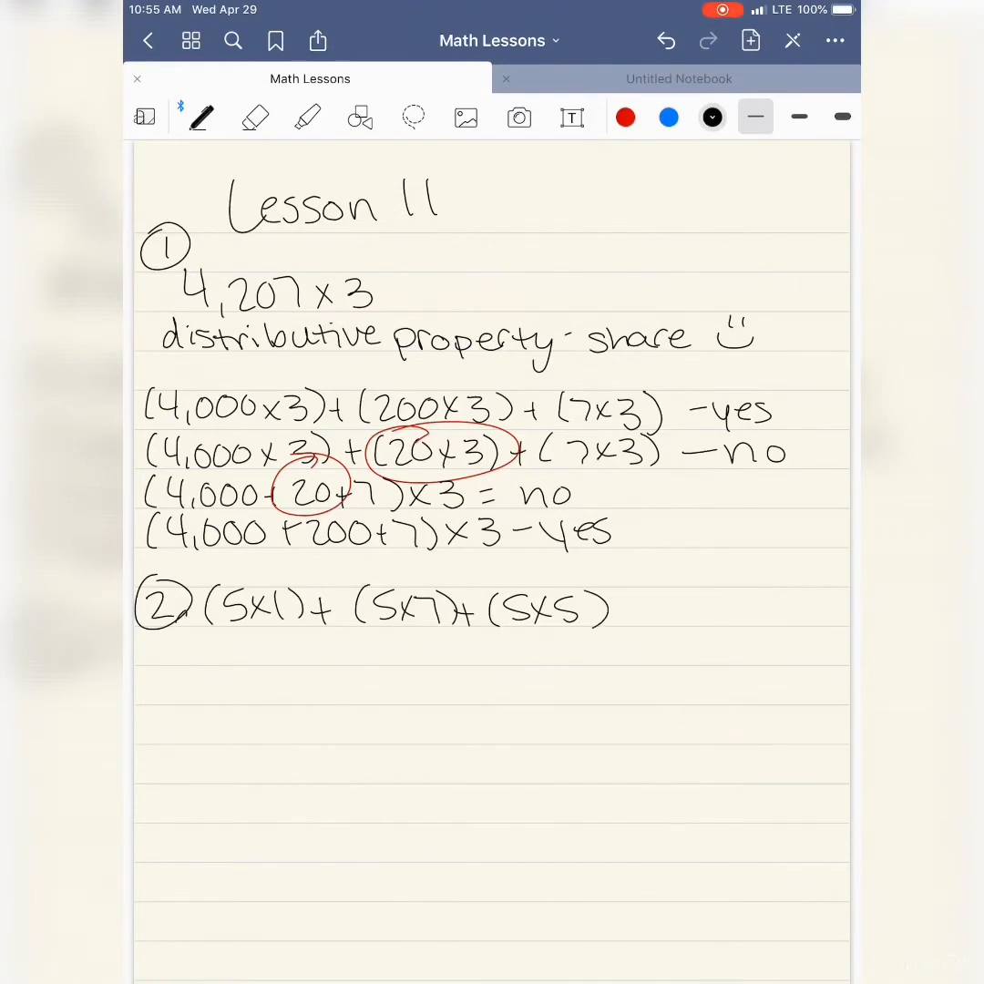
pyautogui.moveTo(182, 601); pyautogui.dragTo(196, 628)
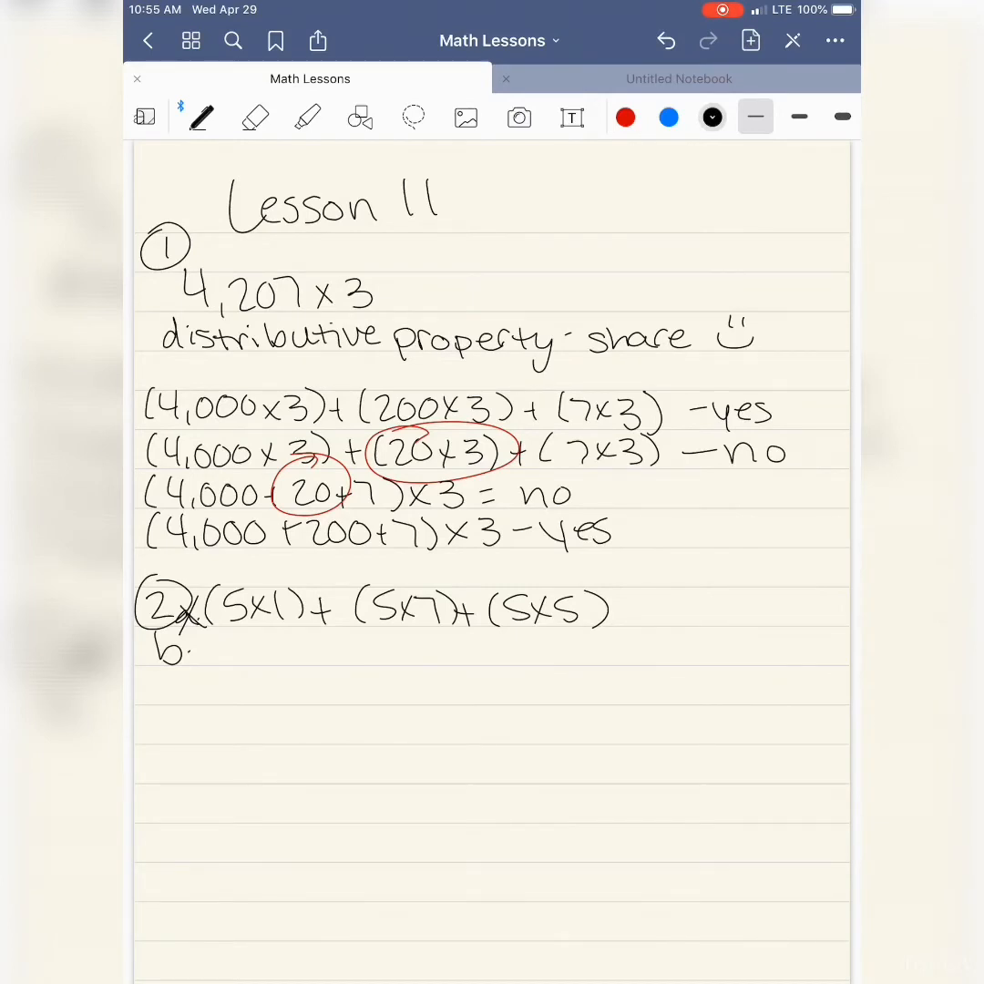
# Step: Cross out b and answer 'no, it's jumping by 35'
pyautogui.moveTo(151, 661); pyautogui.dragTo(182, 638)
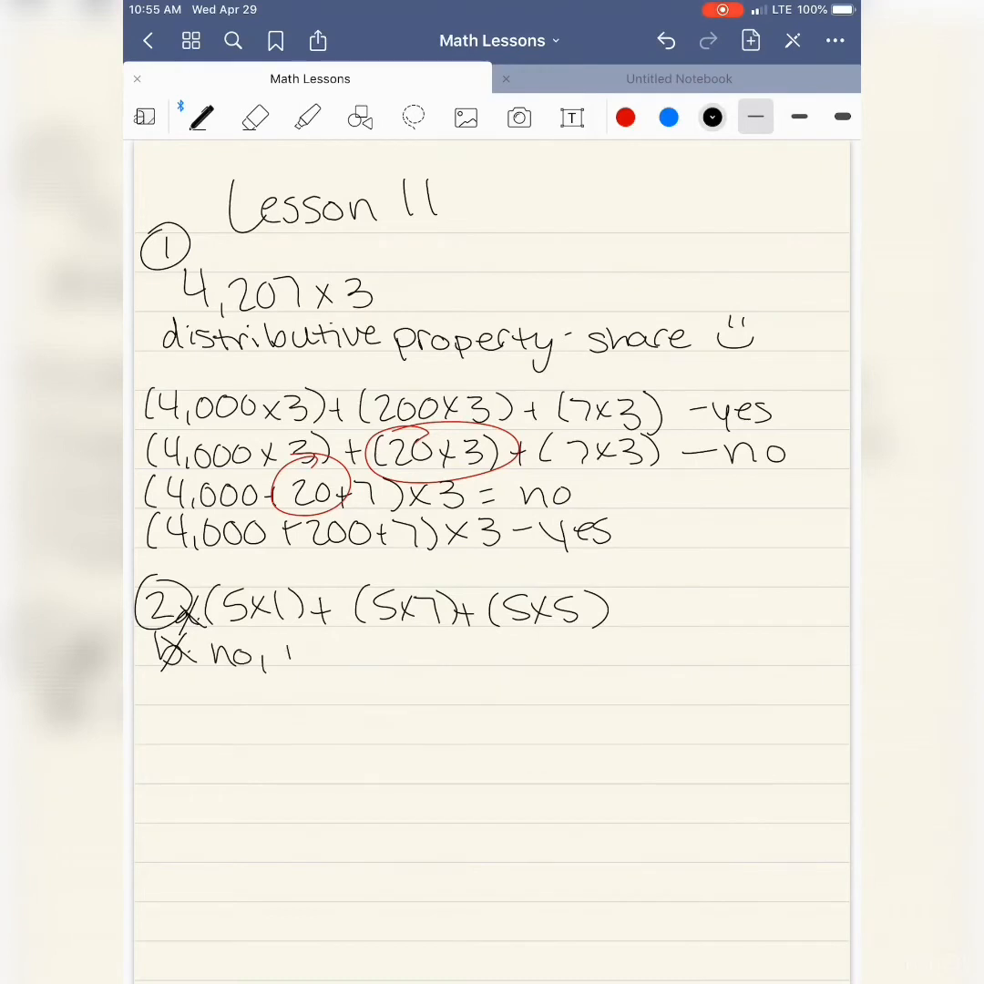
pyautogui.moveTo(283, 657); pyautogui.dragTo(388, 656)
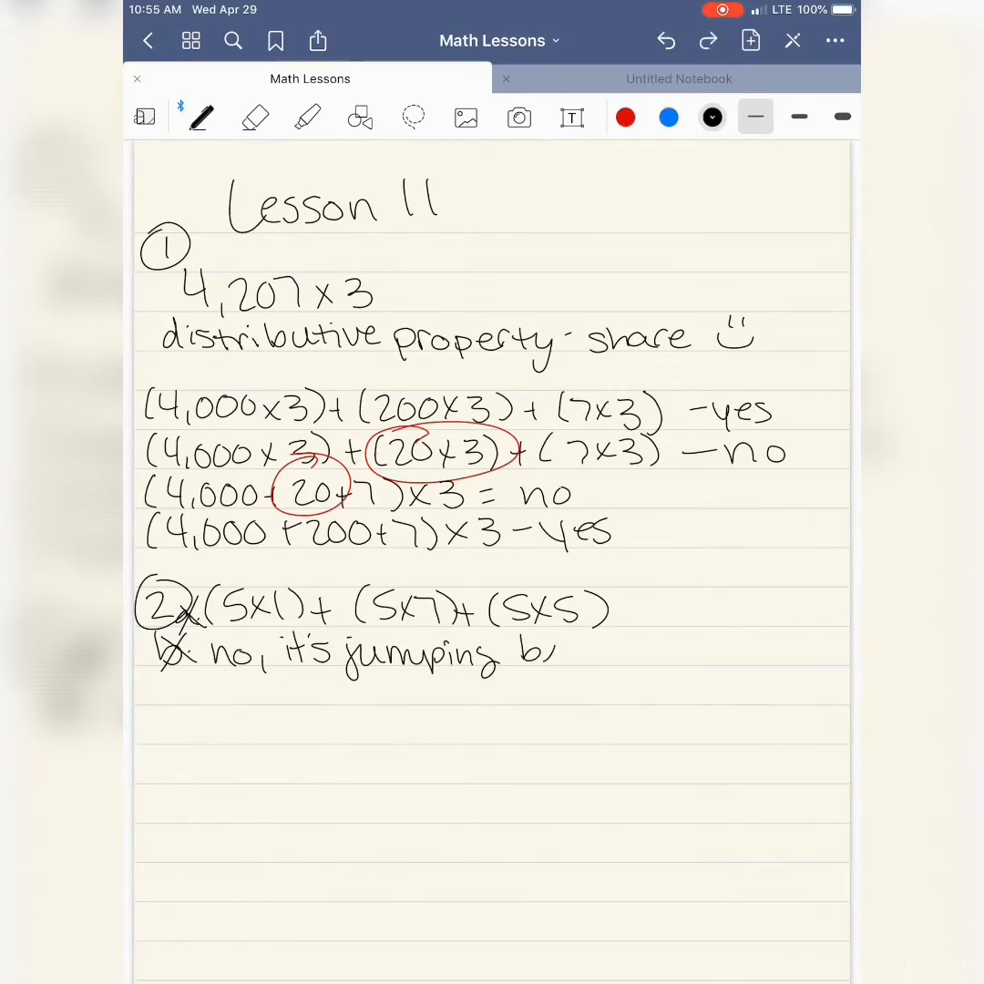
pyautogui.moveTo(565, 657); pyautogui.dragTo(629, 656)
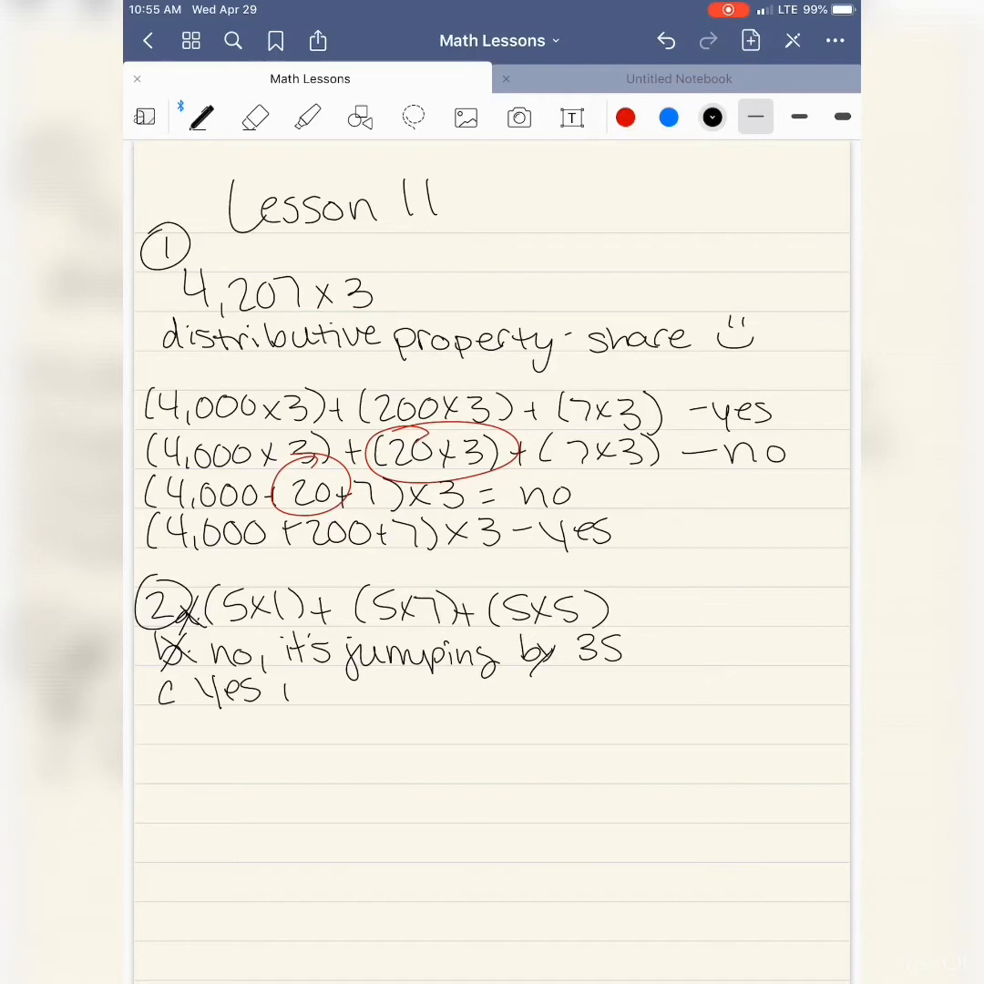
# Step: Answer part c 'yes it jumps by 175 each time', circle c, and add a d label
pyautogui.moveTo(283, 693); pyautogui.dragTo(410, 693)
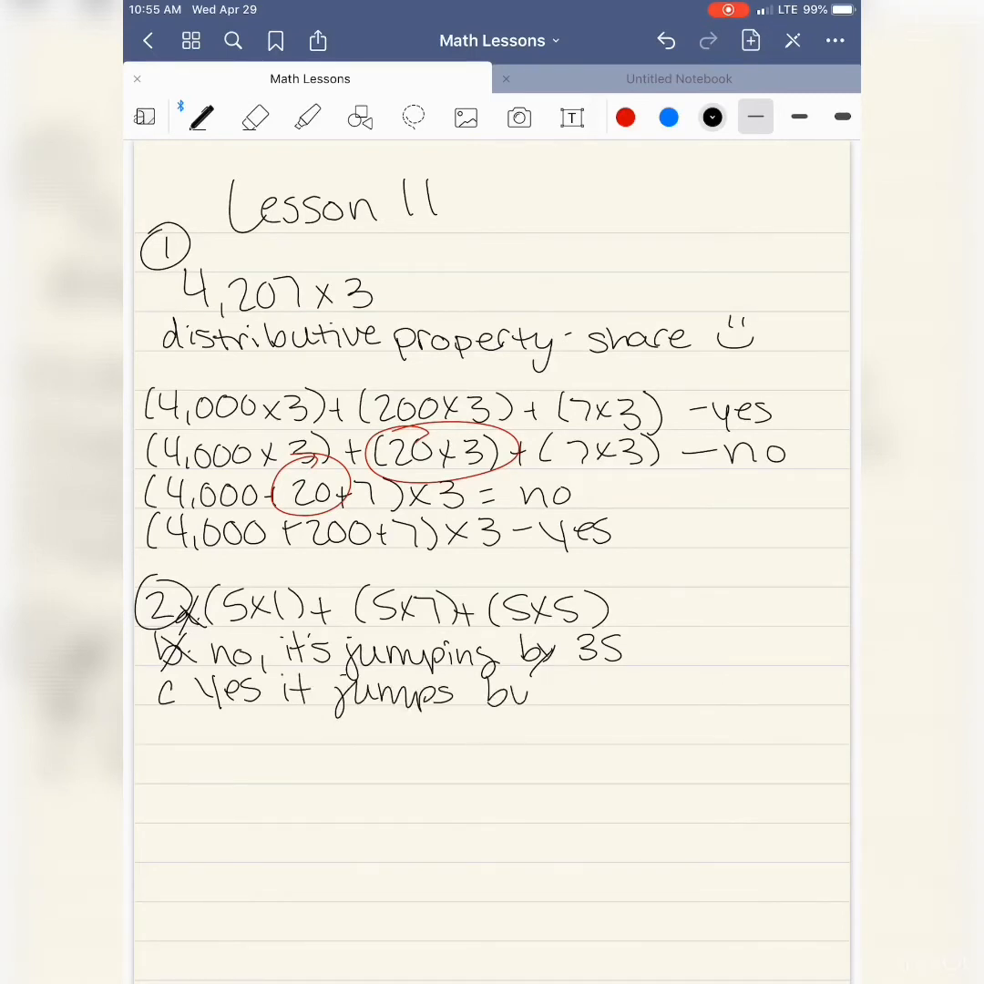
pyautogui.moveTo(547, 692); pyautogui.dragTo(665, 693)
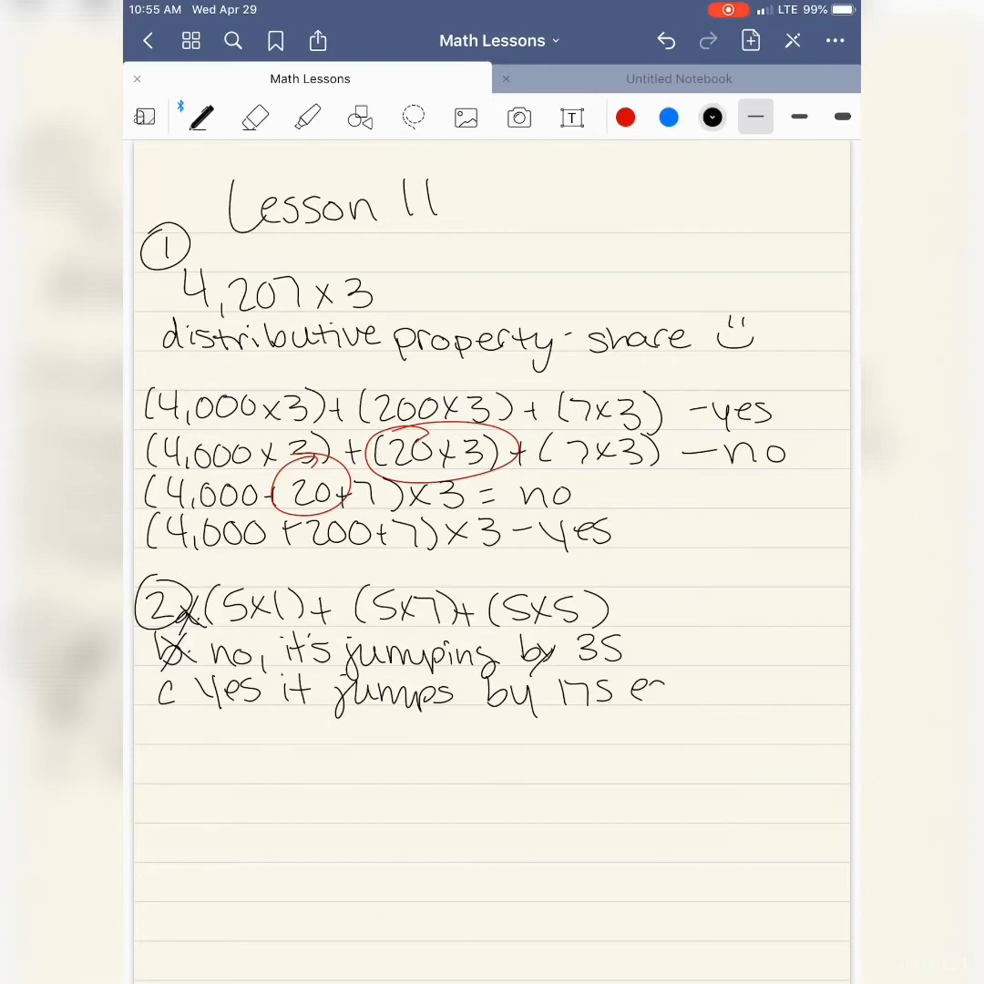
pyautogui.write('each t')
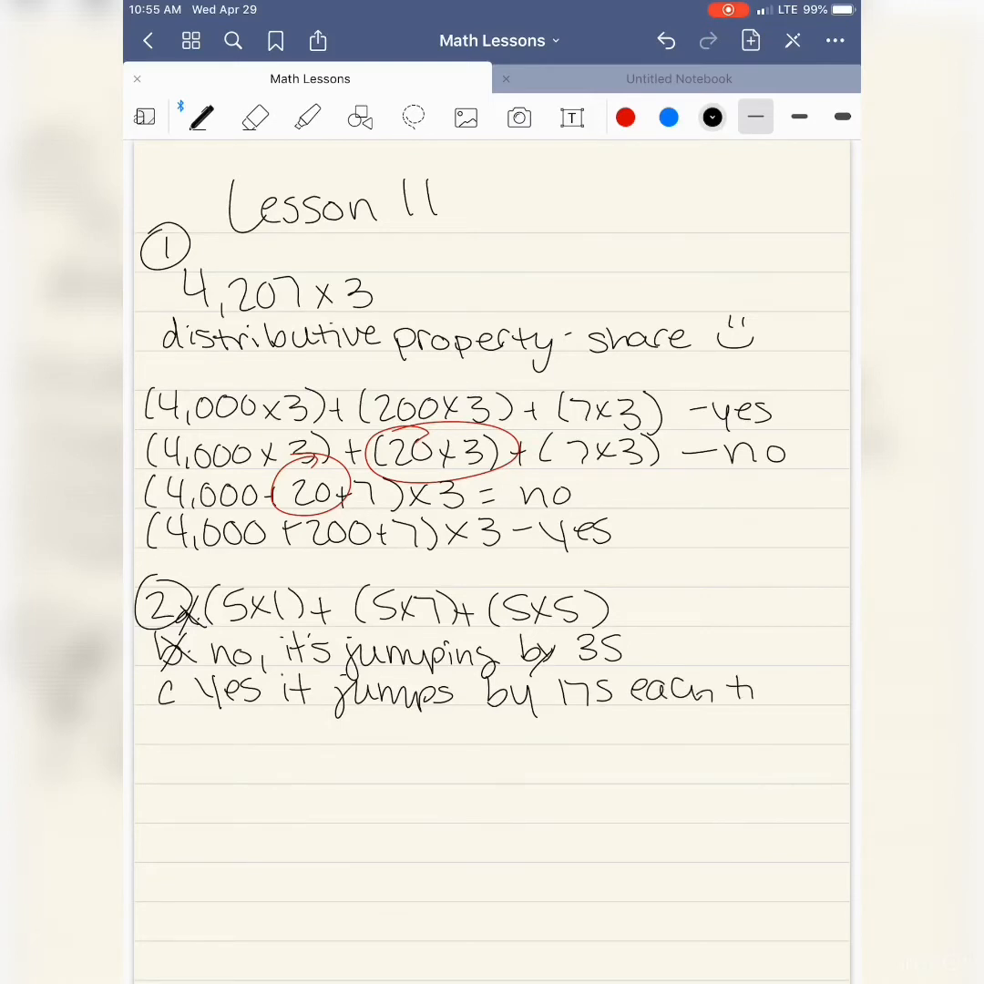
pyautogui.write('time')
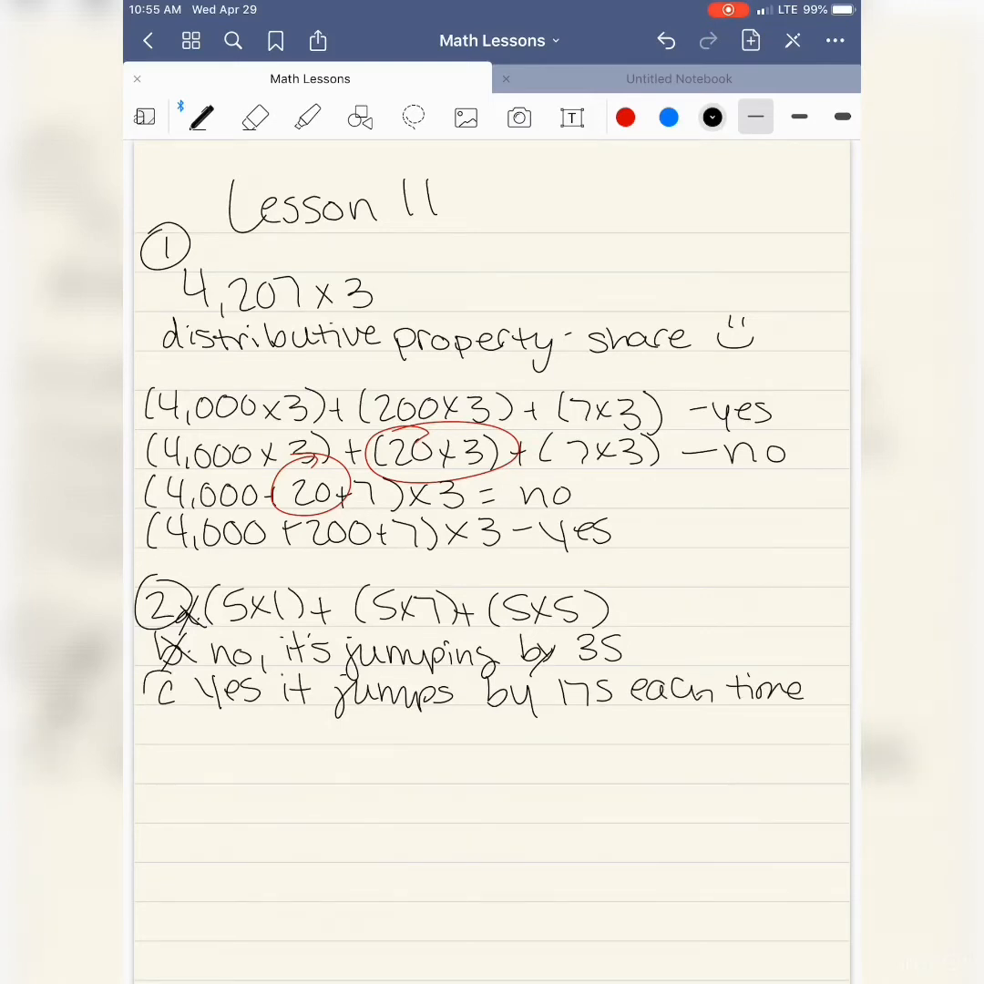
pyautogui.moveTo(164, 693); pyautogui.dragTo(173, 738)
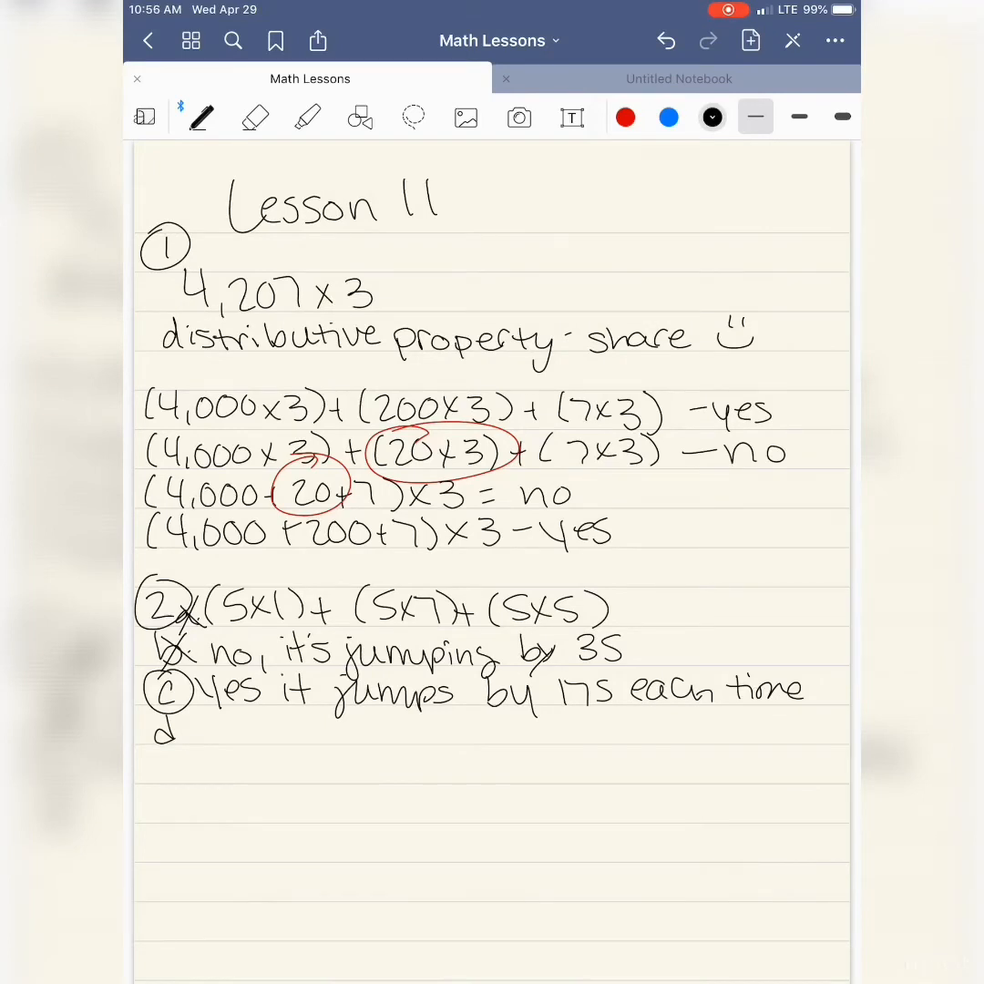
# Step: Draw the d bar model labelled 100, 70, 5 and the f model, then go to a blank page
pyautogui.moveTo(196, 779); pyautogui.dragTo(315, 748)
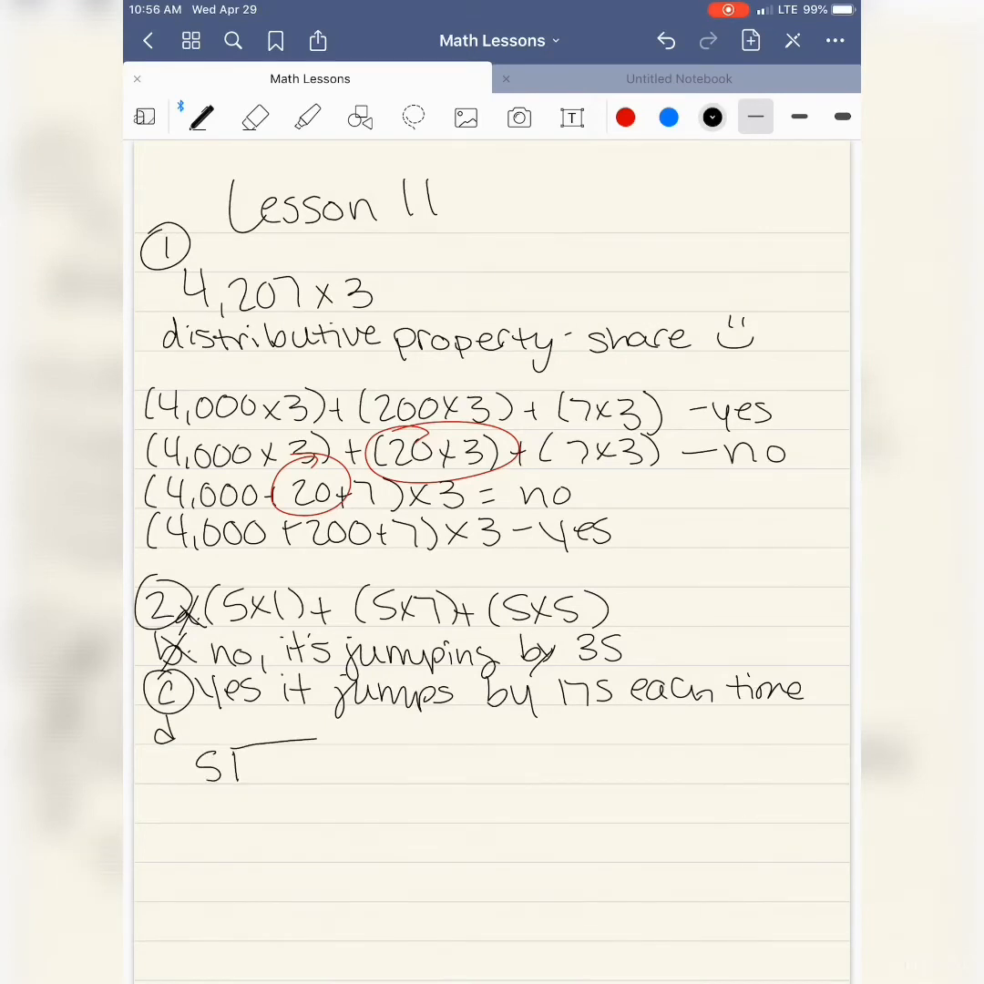
pyautogui.moveTo(255, 743); pyautogui.dragTo(584, 765)
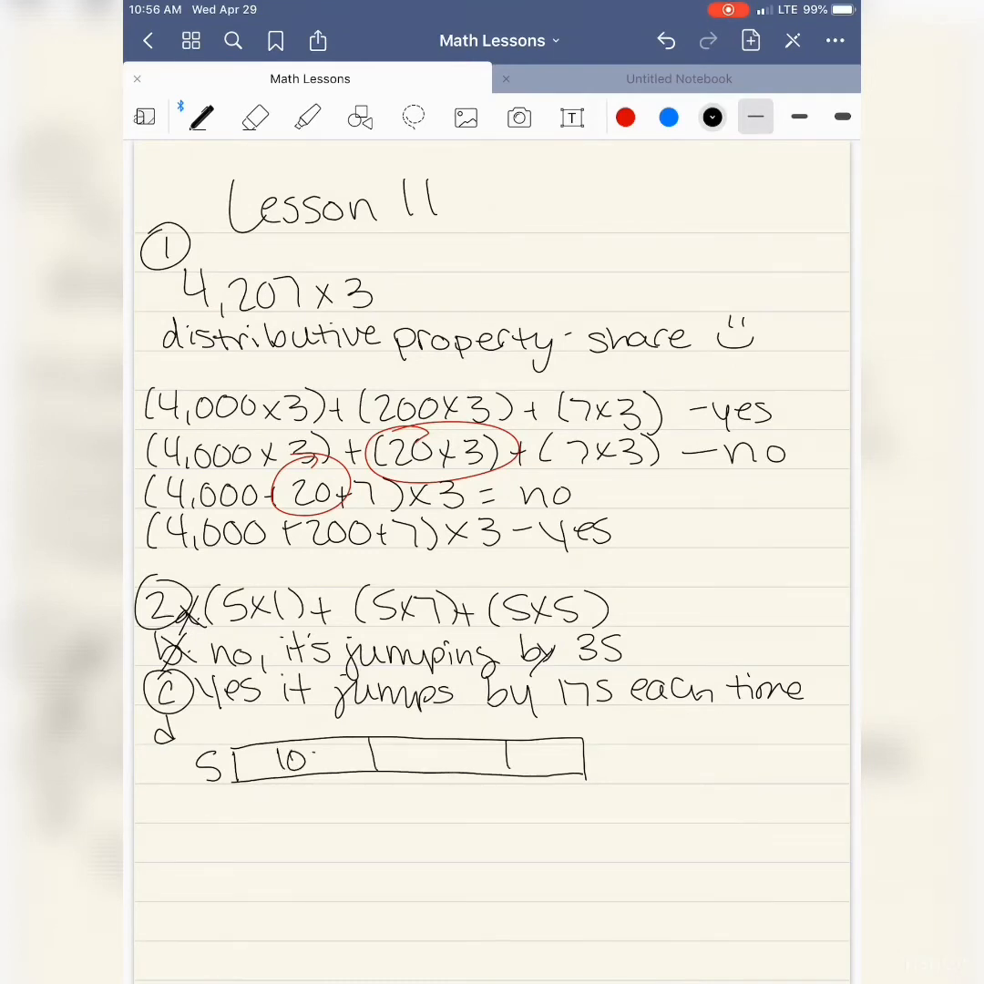
pyautogui.write('00')
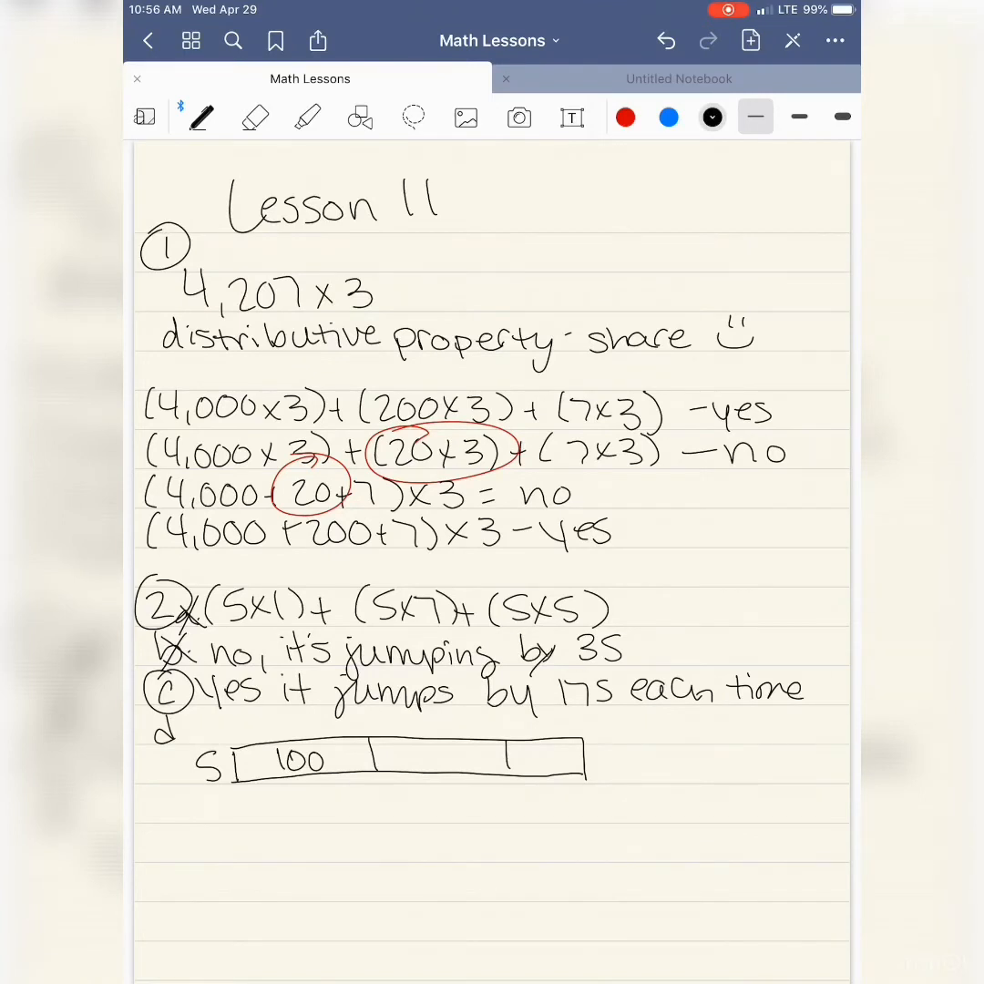
pyautogui.click(665, 40)
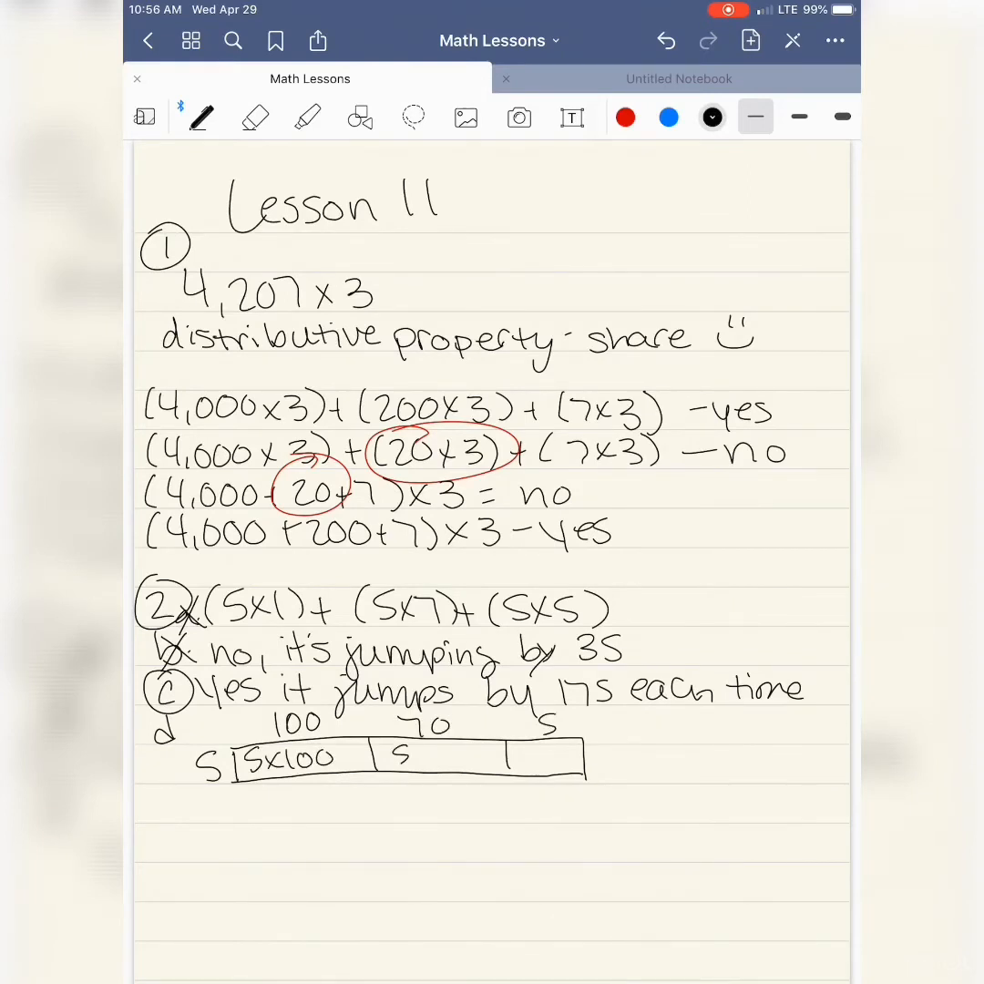
pyautogui.write('X70')
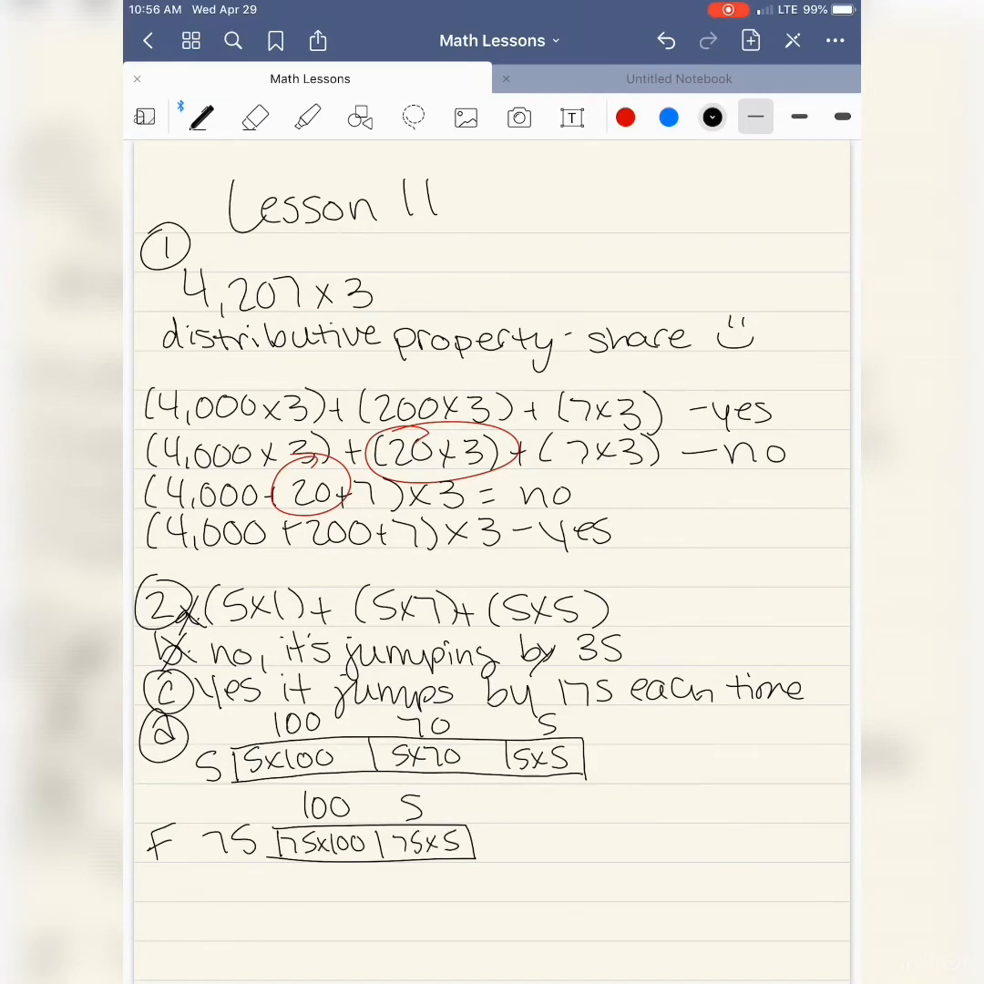
pyautogui.moveTo(141, 816); pyautogui.dragTo(183, 865)
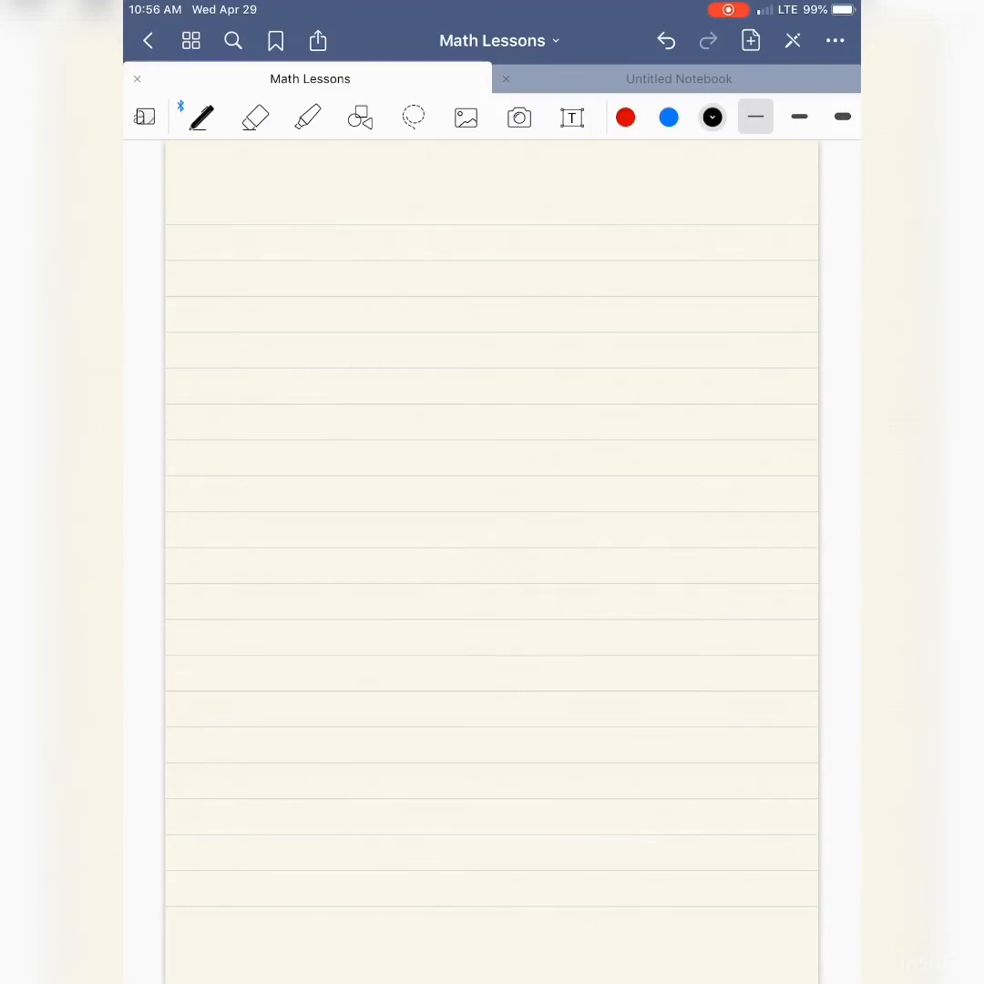
# Step: Write a circled 3 and the expression (48×3)+(48×__) in black
pyautogui.moveTo(182, 210); pyautogui.dragTo(214, 274)
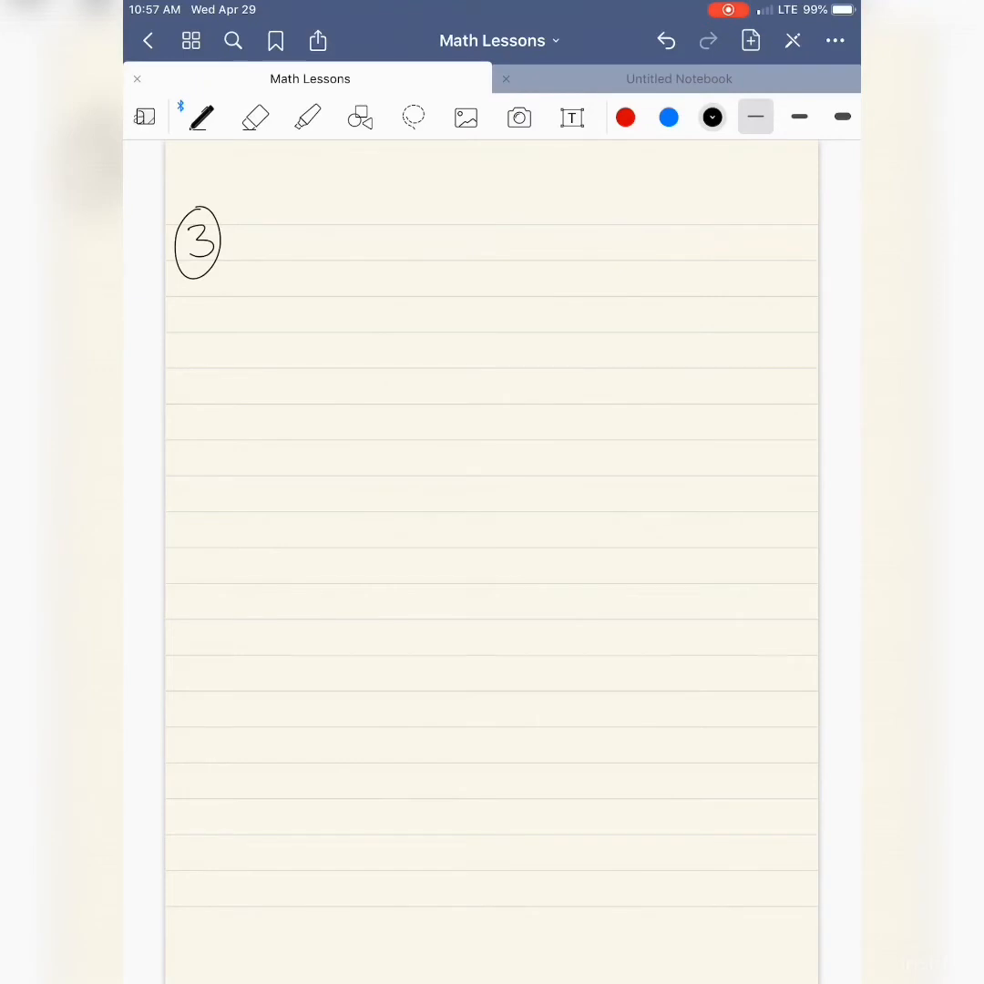
pyautogui.moveTo(237, 246); pyautogui.dragTo(291, 246)
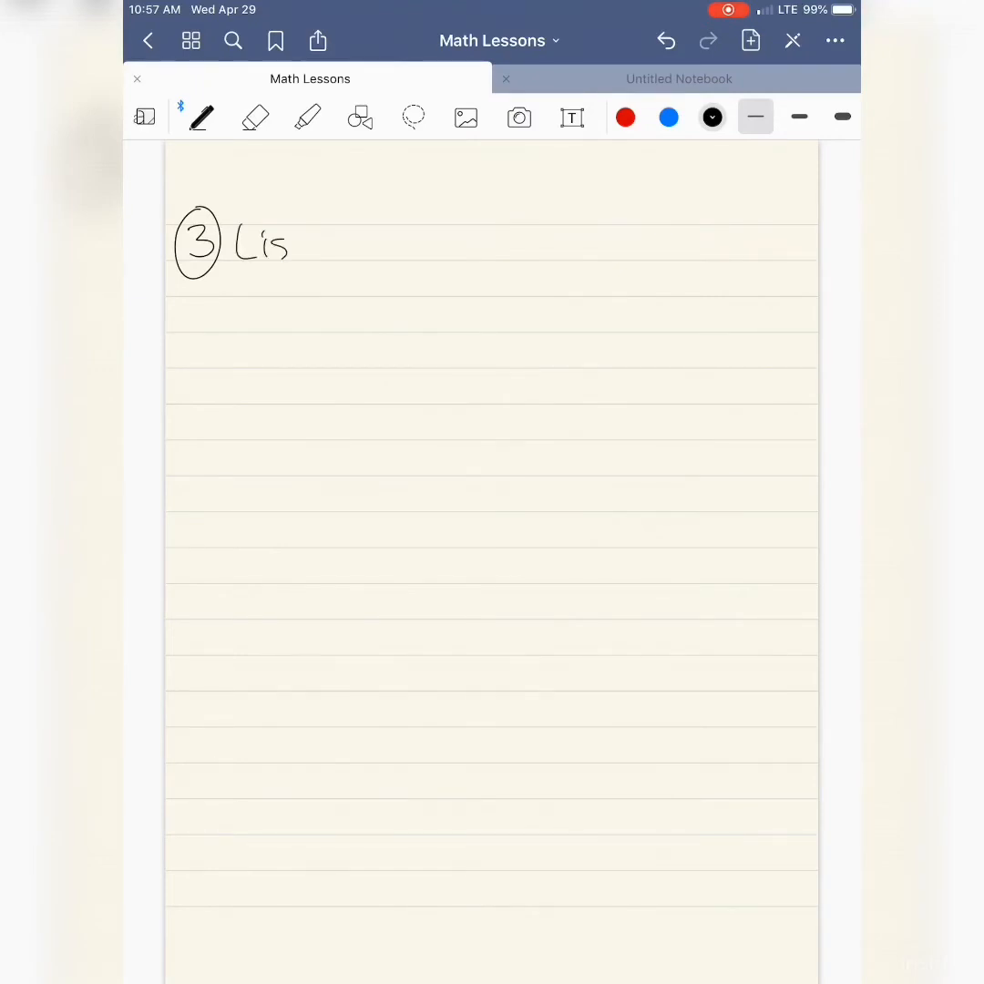
pyautogui.moveTo(287, 246); pyautogui.dragTo(328, 255)
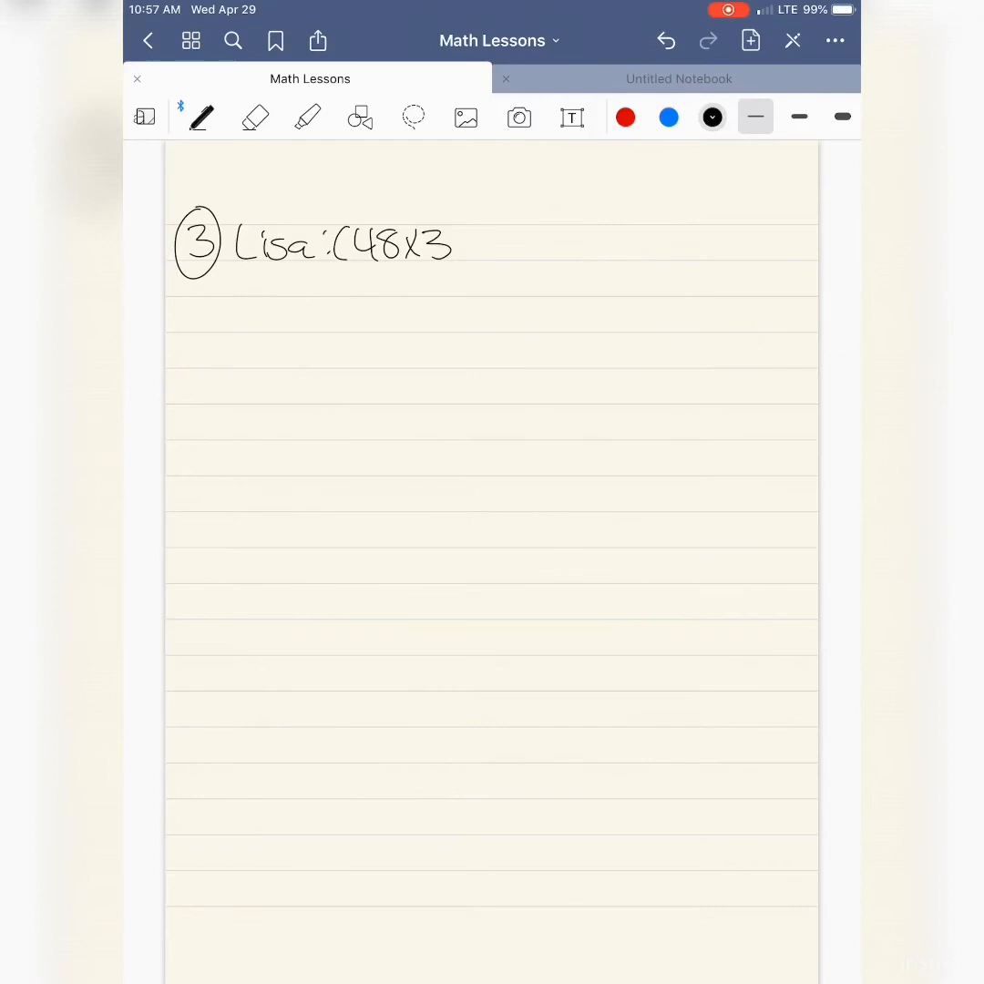
pyautogui.moveTo(456, 246); pyautogui.dragTo(496, 251)
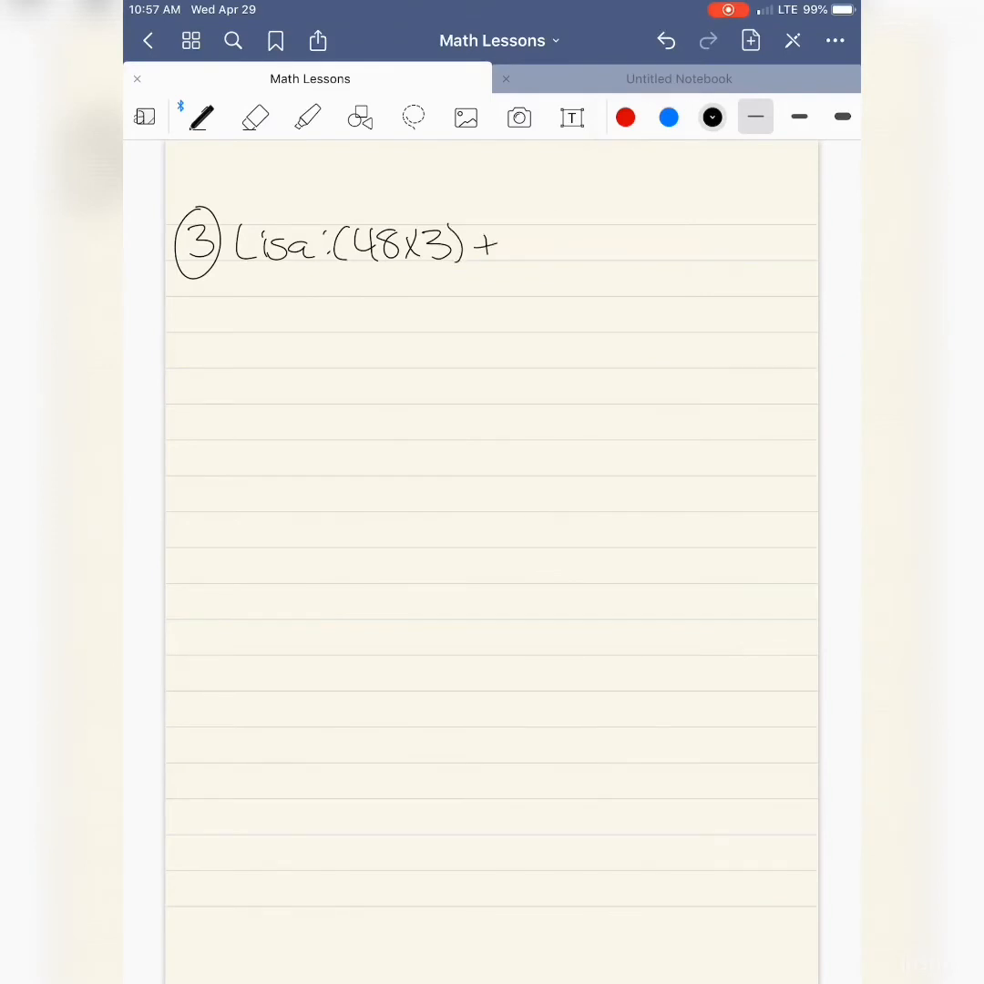
pyautogui.moveTo(514, 241); pyautogui.dragTo(579, 246)
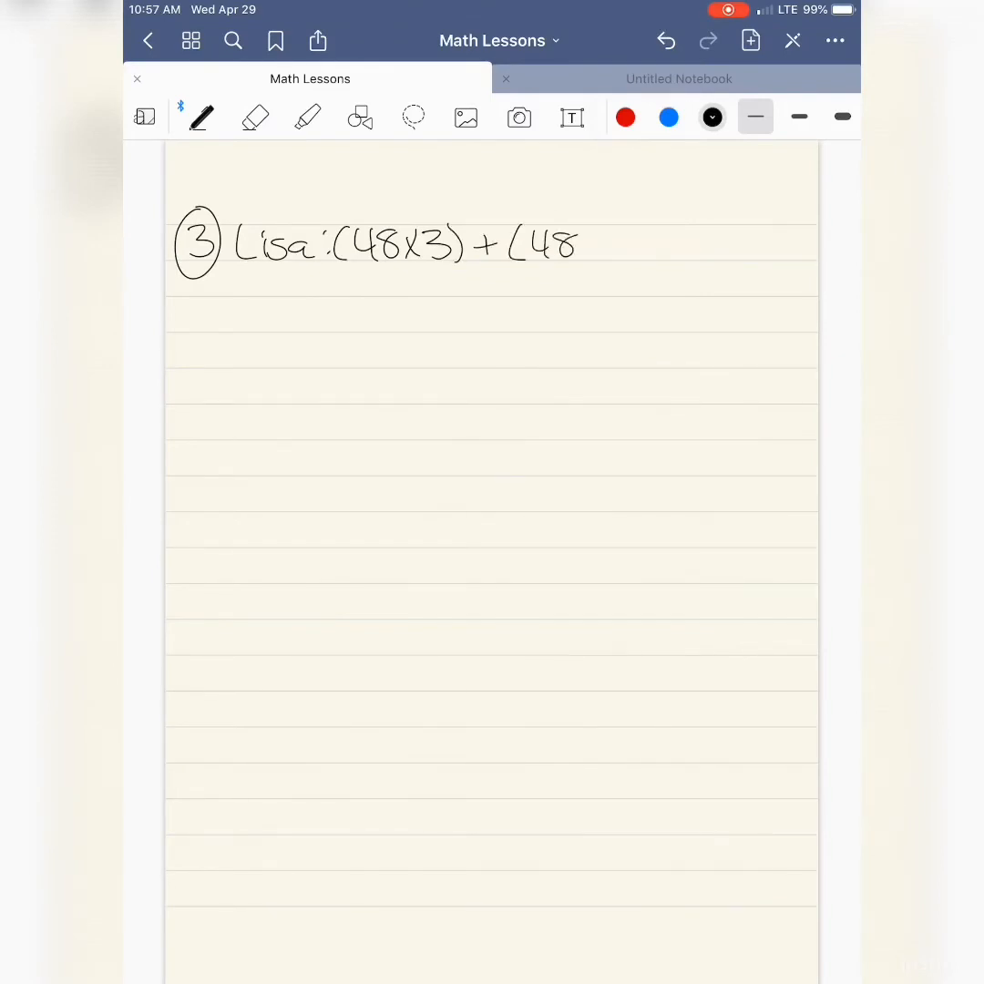
pyautogui.moveTo(601, 253); pyautogui.dragTo(688, 254)
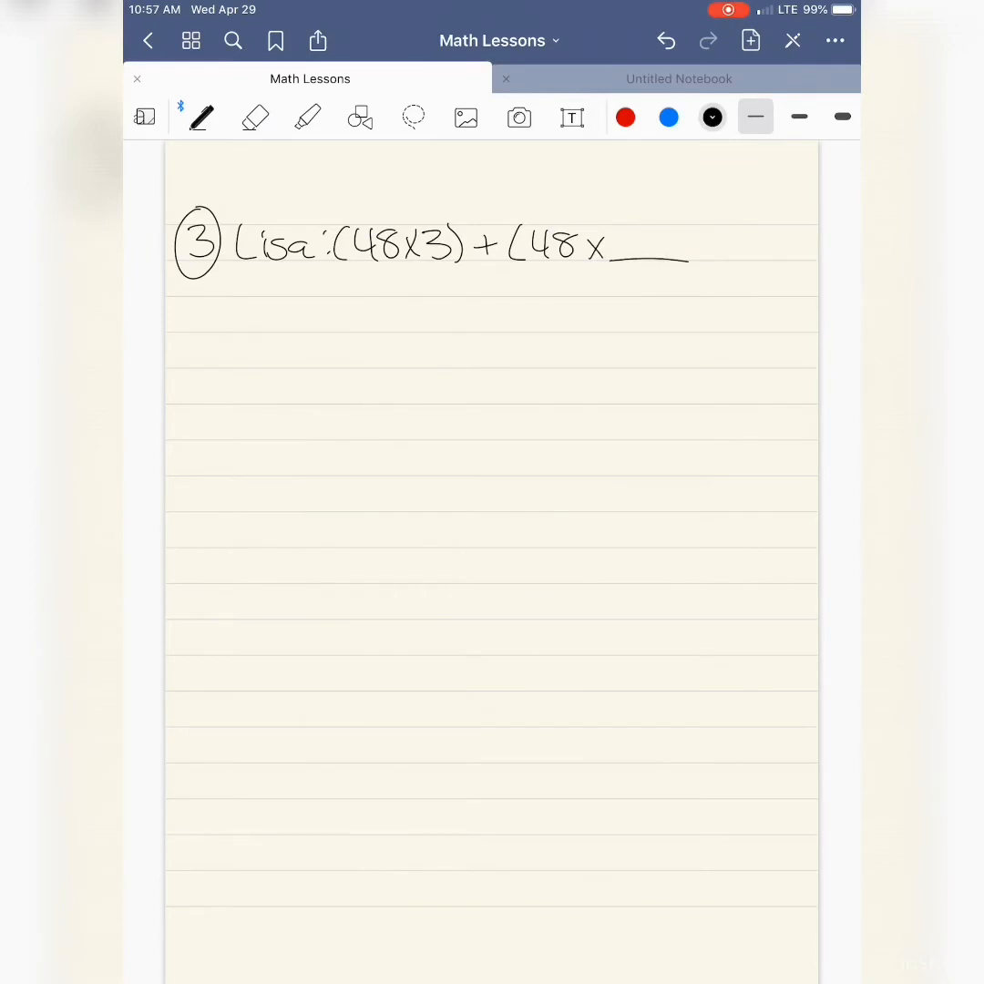
# Step: Fill the blank with 20 in blue, then return to black ink
pyautogui.click(669, 117)
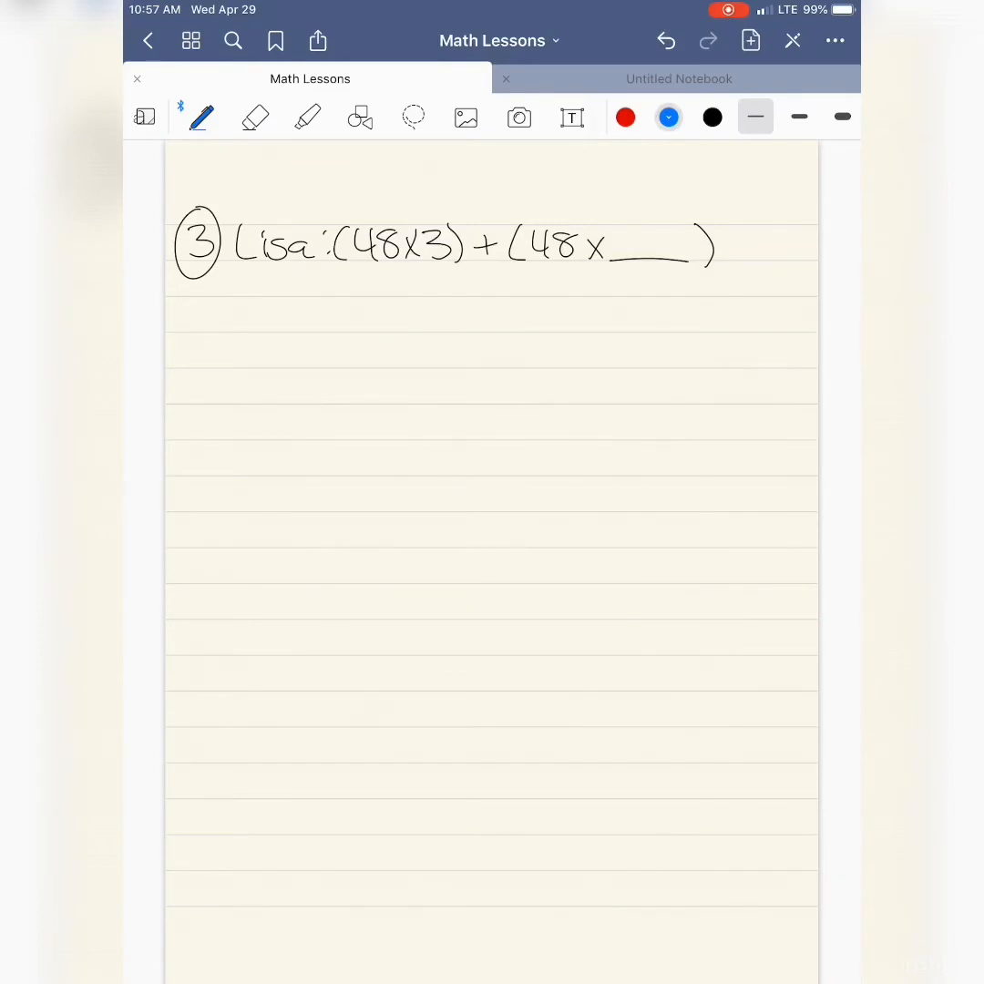
pyautogui.moveTo(624, 250); pyautogui.dragTo(656, 241)
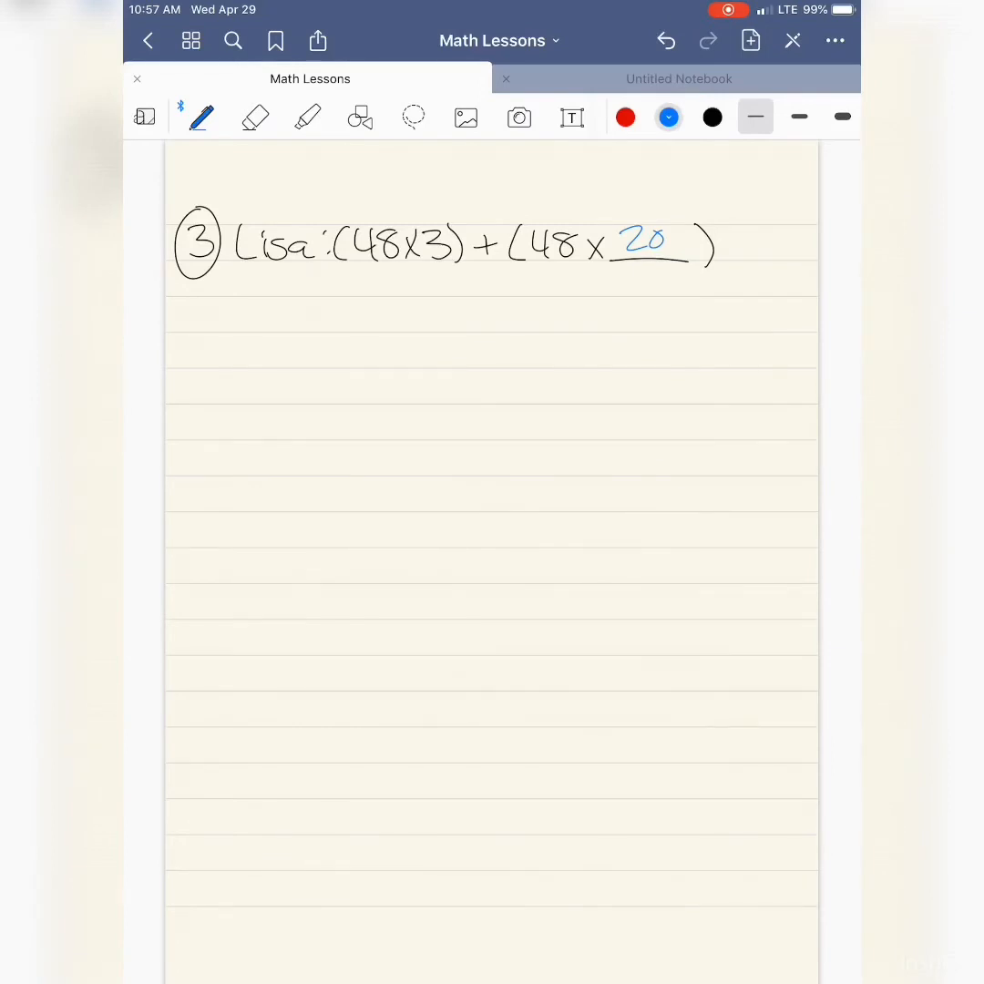
pyautogui.click(712, 117)
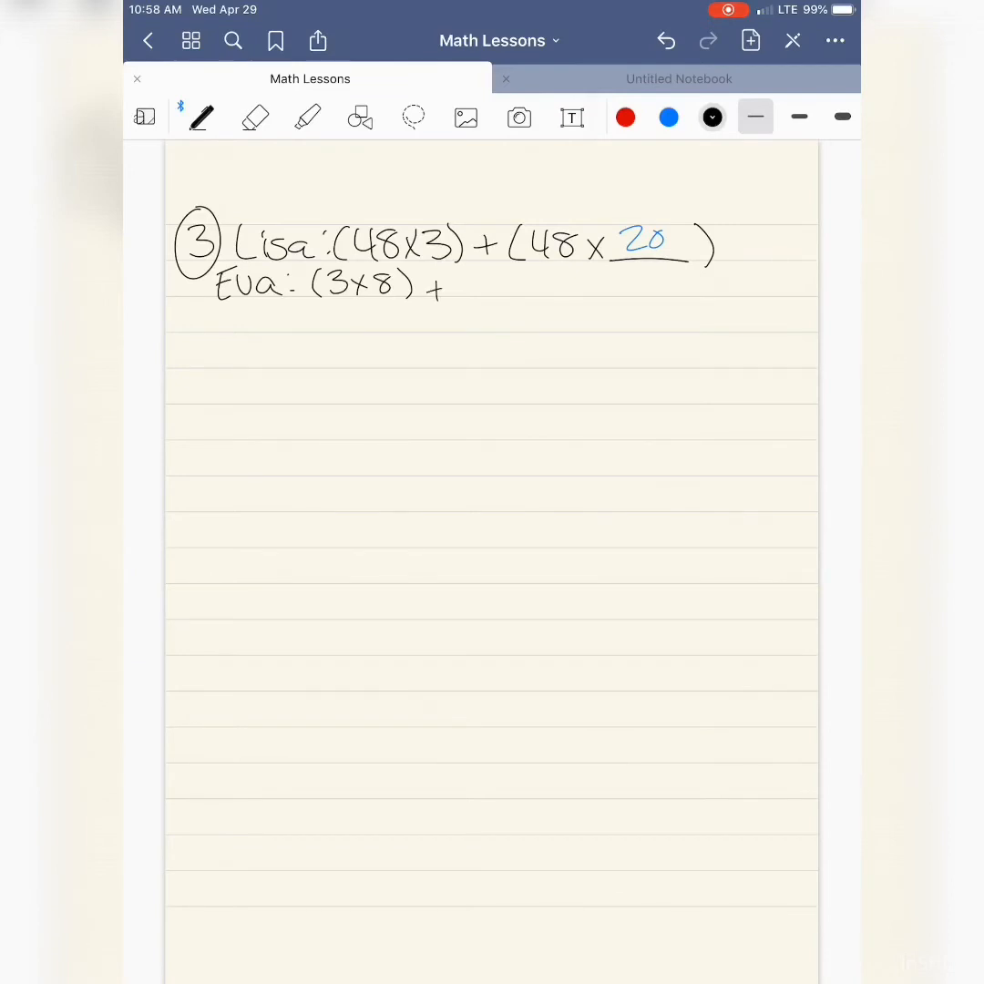
# Step: Write the remaining terms of (3×8)+(__×40)+(__×8)+(20×__) in black
pyautogui.moveTo(456, 283); pyautogui.dragTo(506, 290)
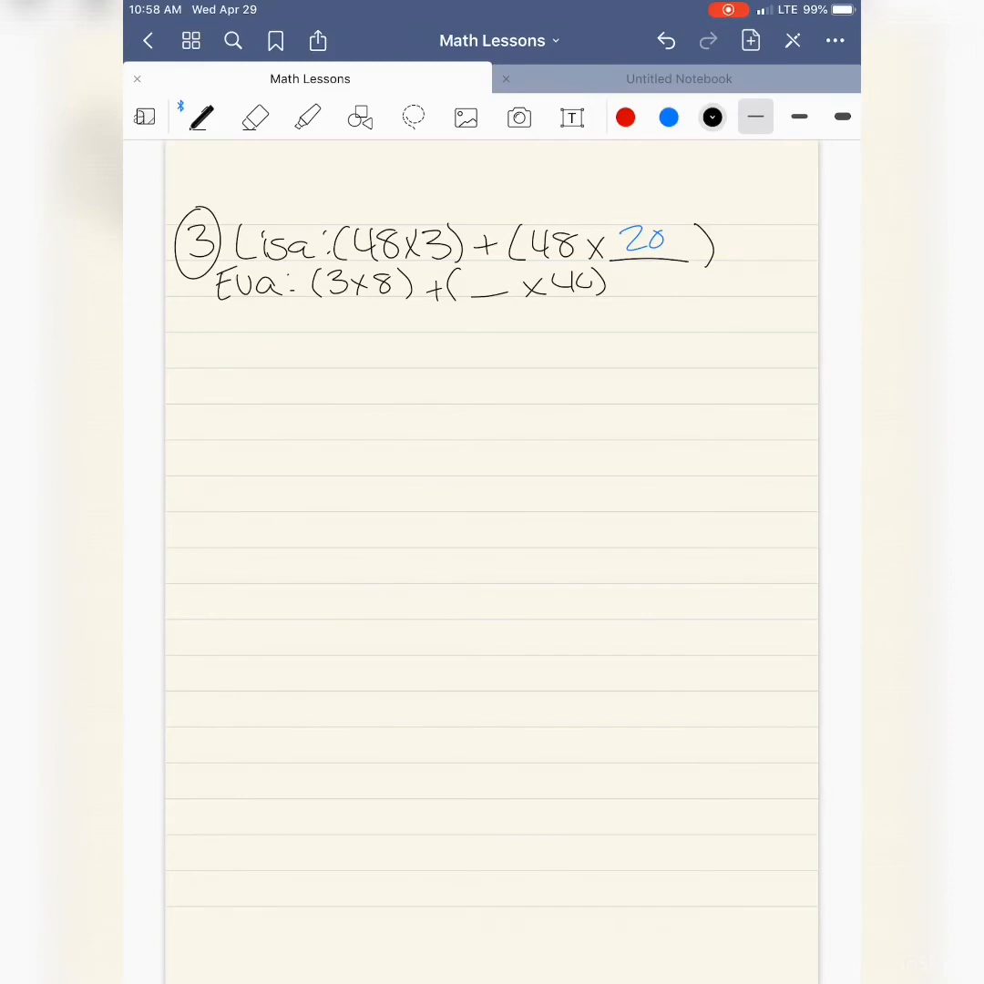
pyautogui.moveTo(615, 283); pyautogui.dragTo(642, 292)
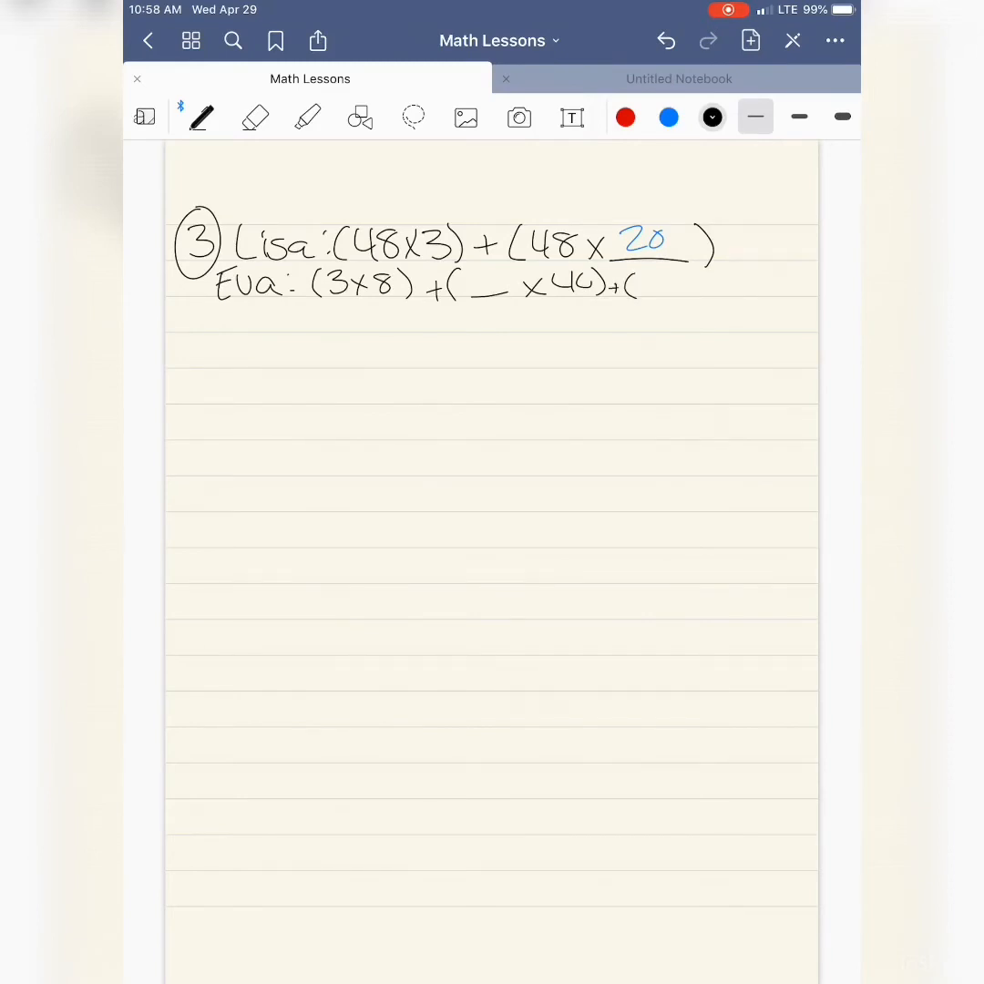
pyautogui.moveTo(656, 288); pyautogui.dragTo(720, 287)
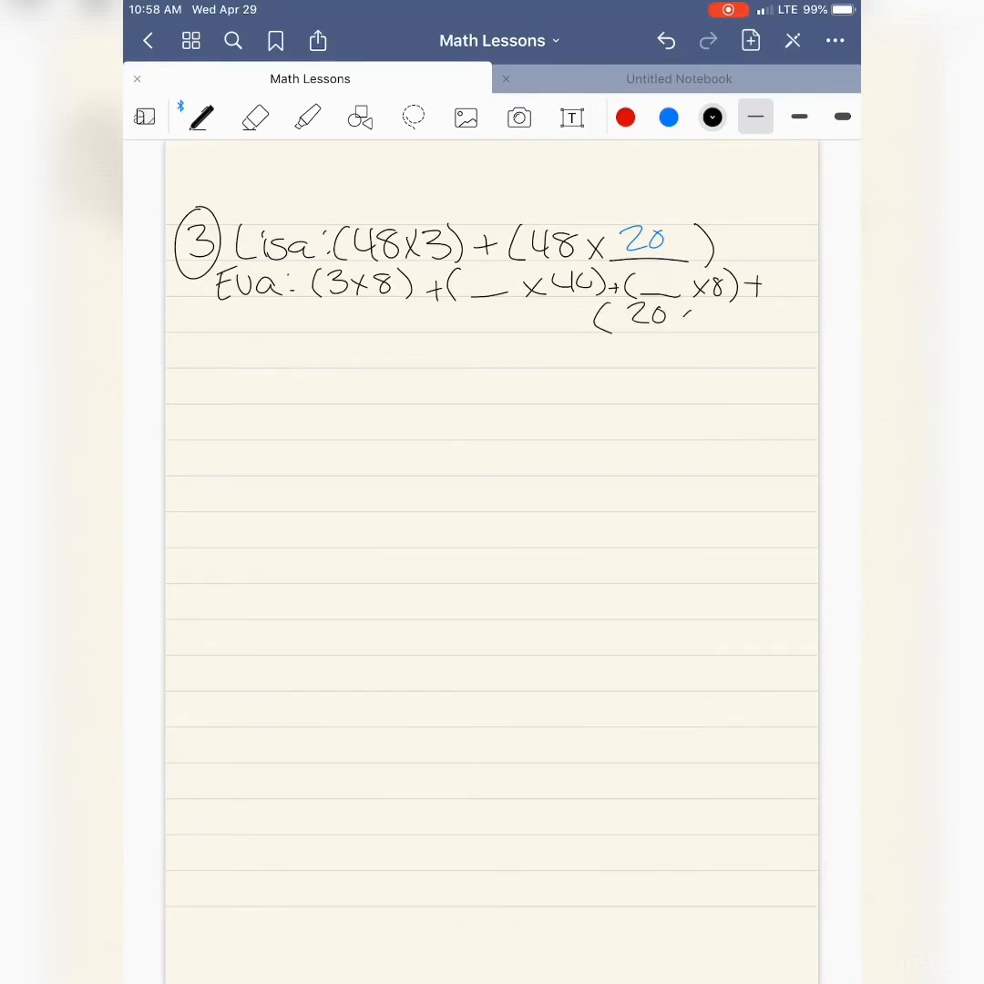
pyautogui.moveTo(679, 319); pyautogui.dragTo(798, 324)
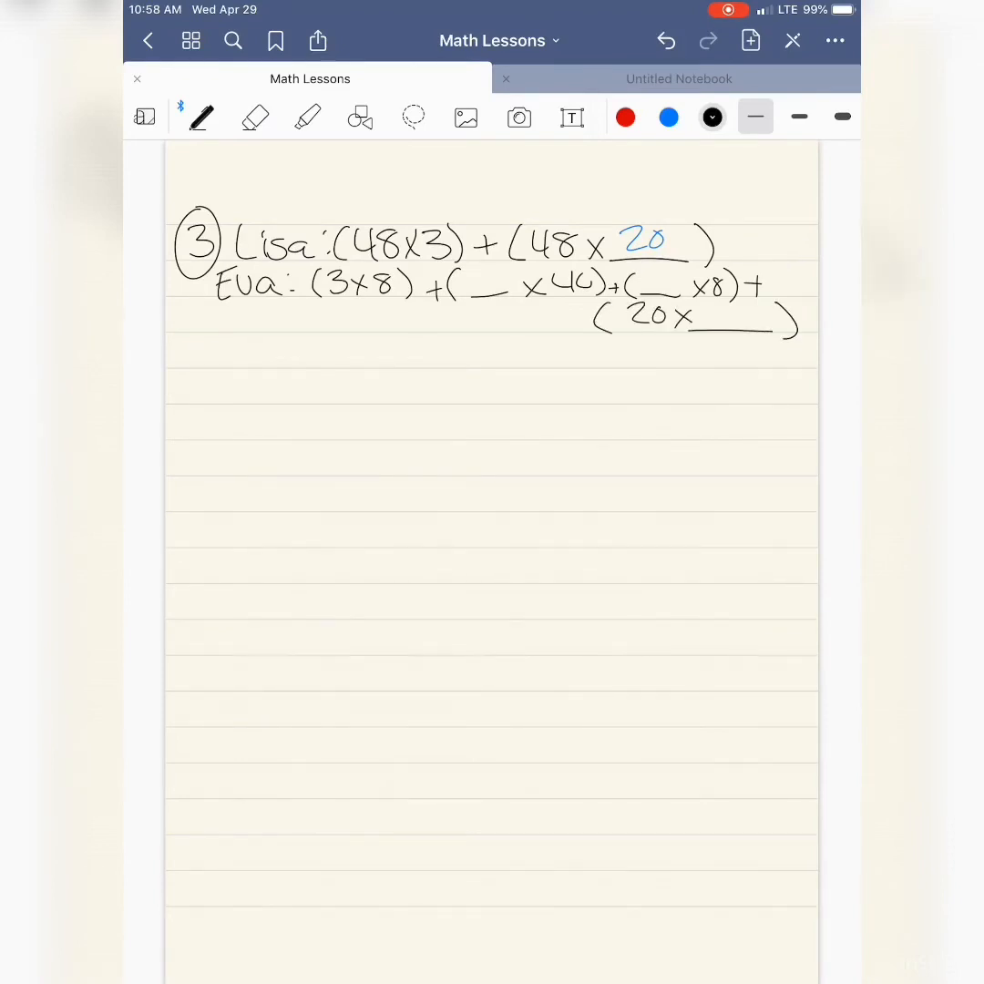
# Step: Fill the blanks in blue with 3, 20 and 40, then write a circled 4 in black
pyautogui.click(669, 117)
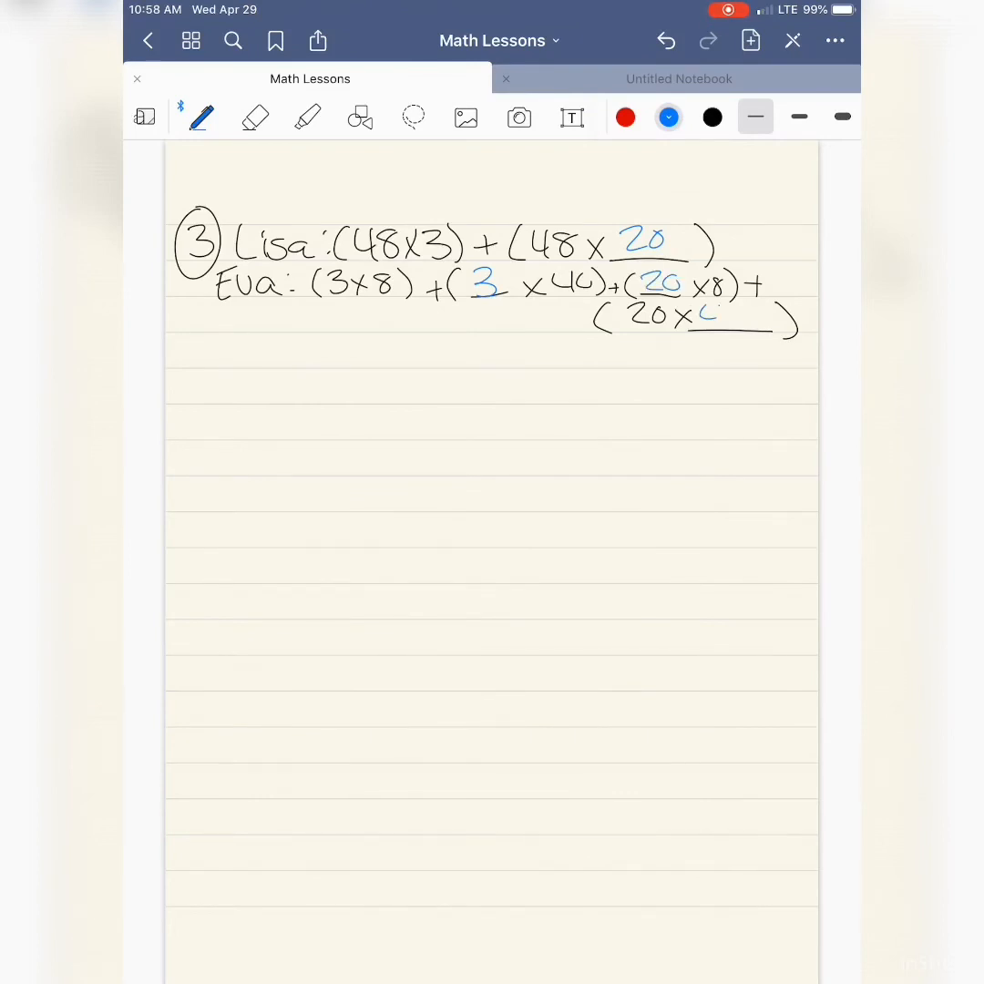
pyautogui.write('40')
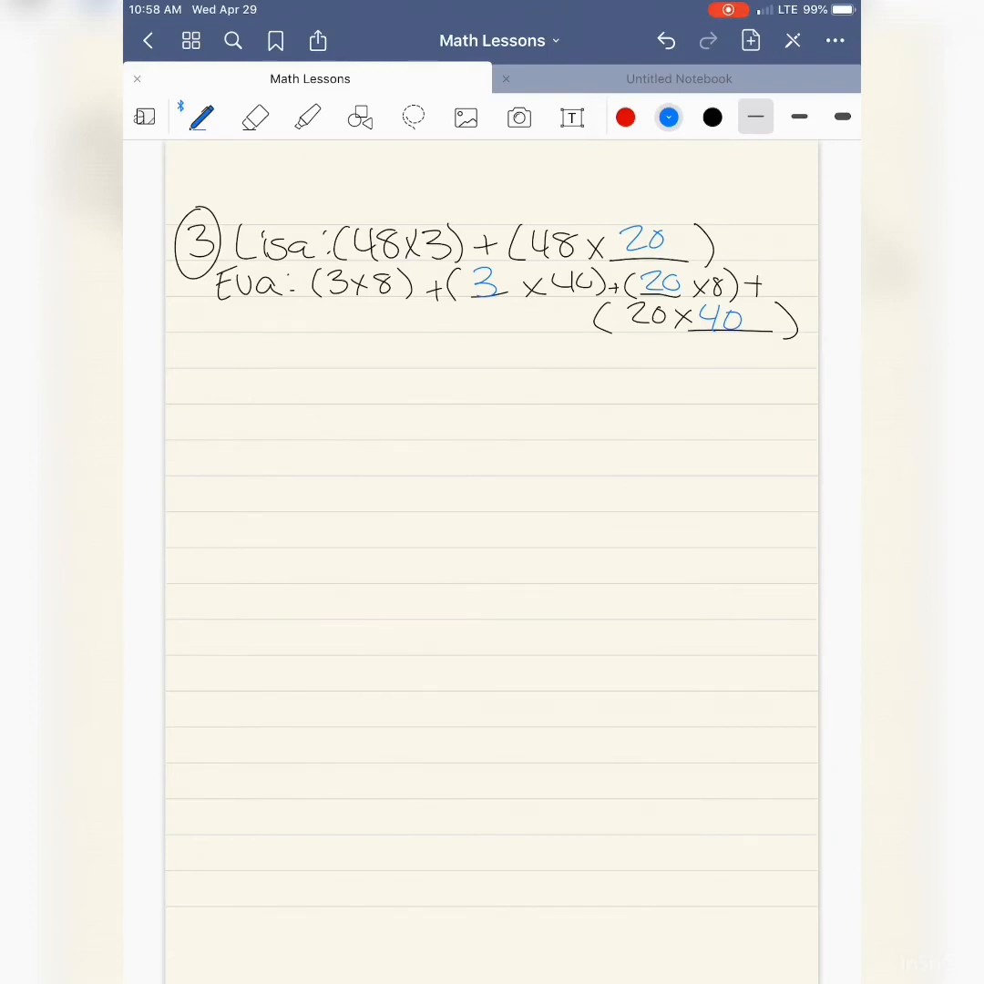
pyautogui.click(712, 116)
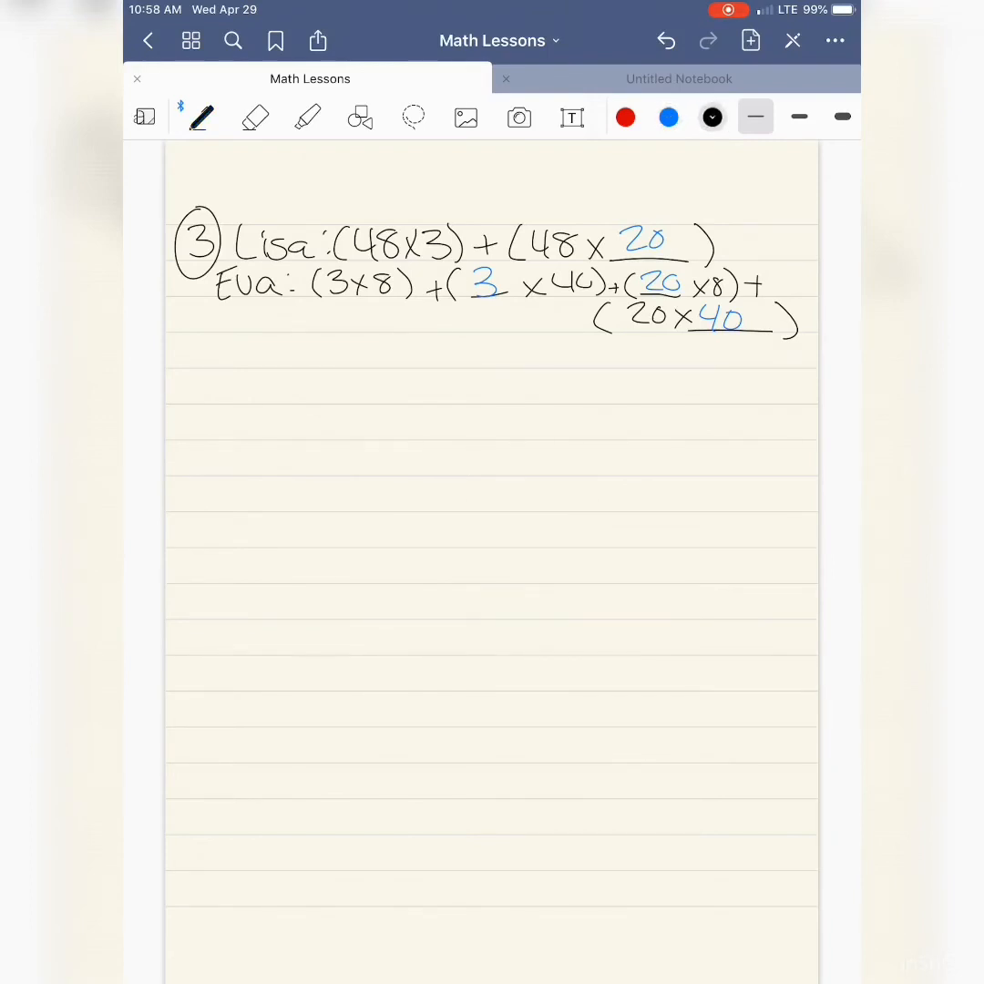
pyautogui.moveTo(178, 364); pyautogui.dragTo(214, 405)
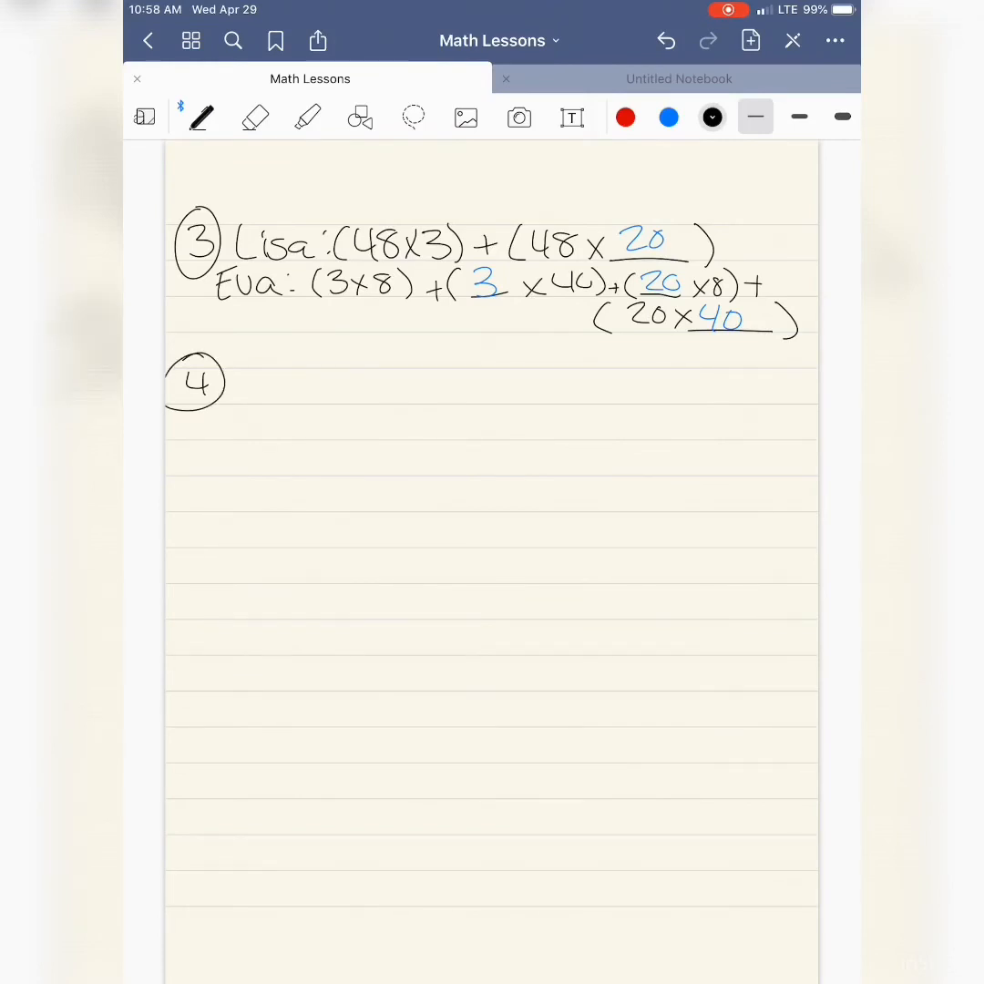
# Step: Write 3,412 × 7 with red partial products 14, 70, 2800 and 21000
pyautogui.moveTo(246, 387); pyautogui.dragTo(323, 388)
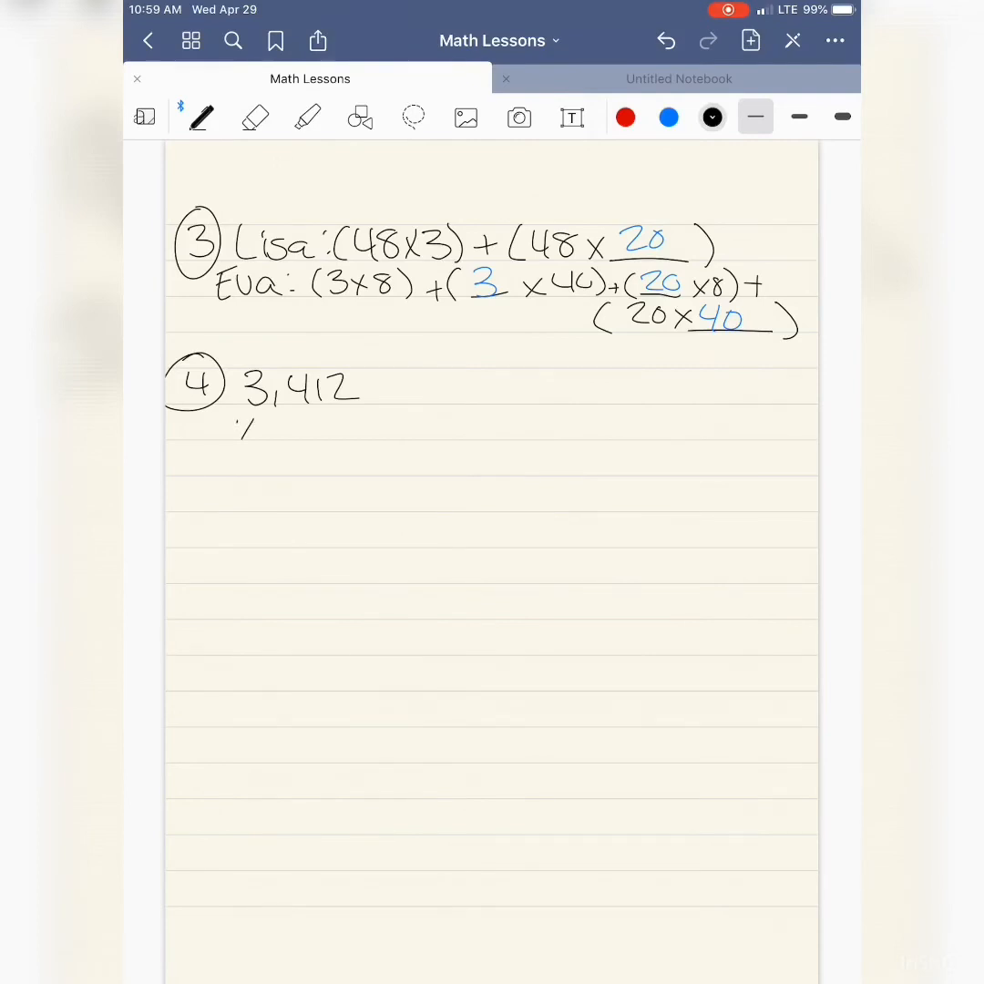
pyautogui.moveTo(228, 446); pyautogui.dragTo(392, 447)
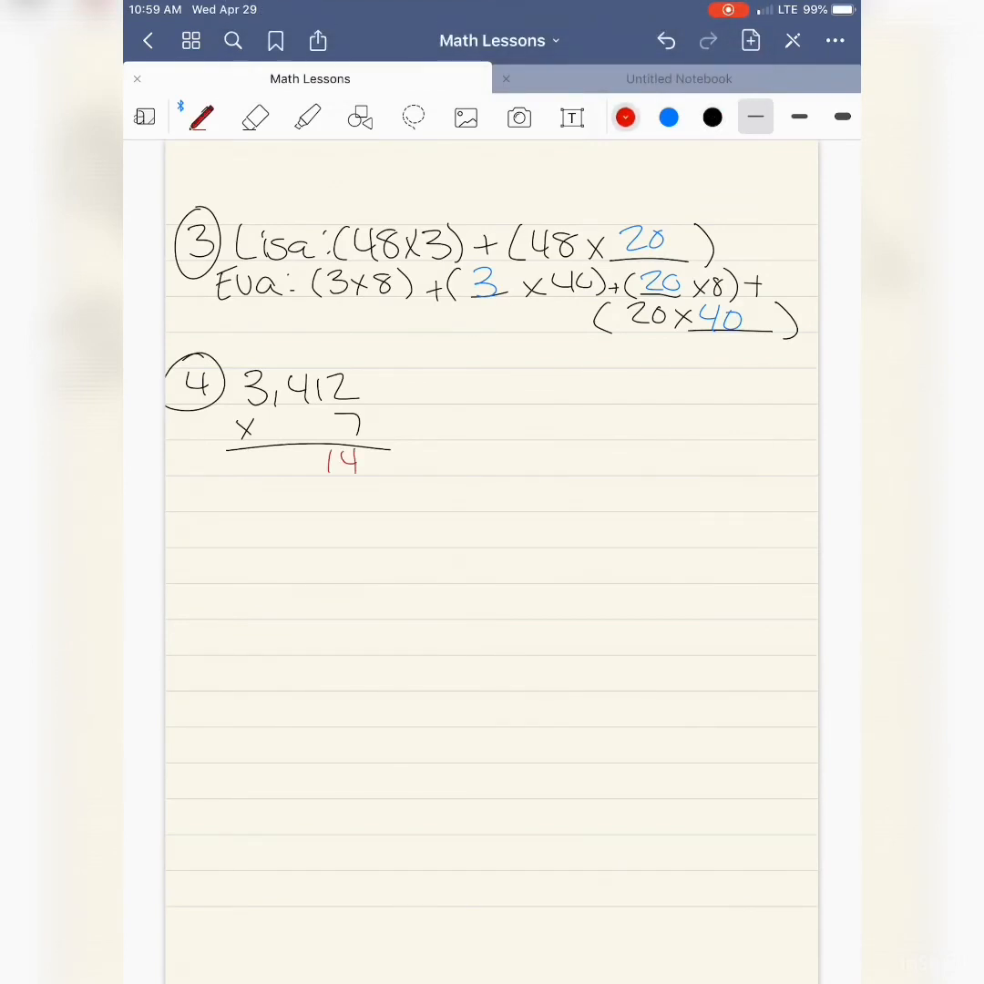
pyautogui.moveTo(355, 383); pyautogui.dragTo(365, 428)
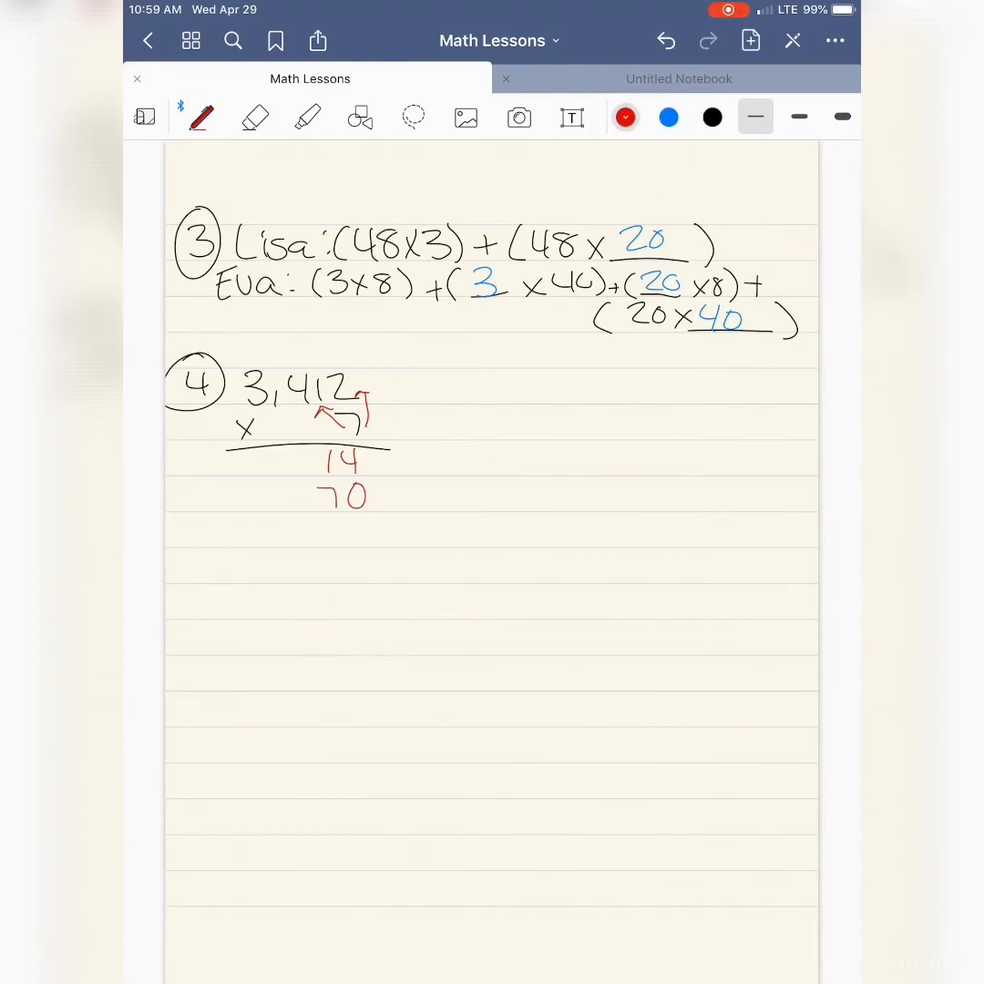
pyautogui.moveTo(323, 533); pyautogui.dragTo(365, 533)
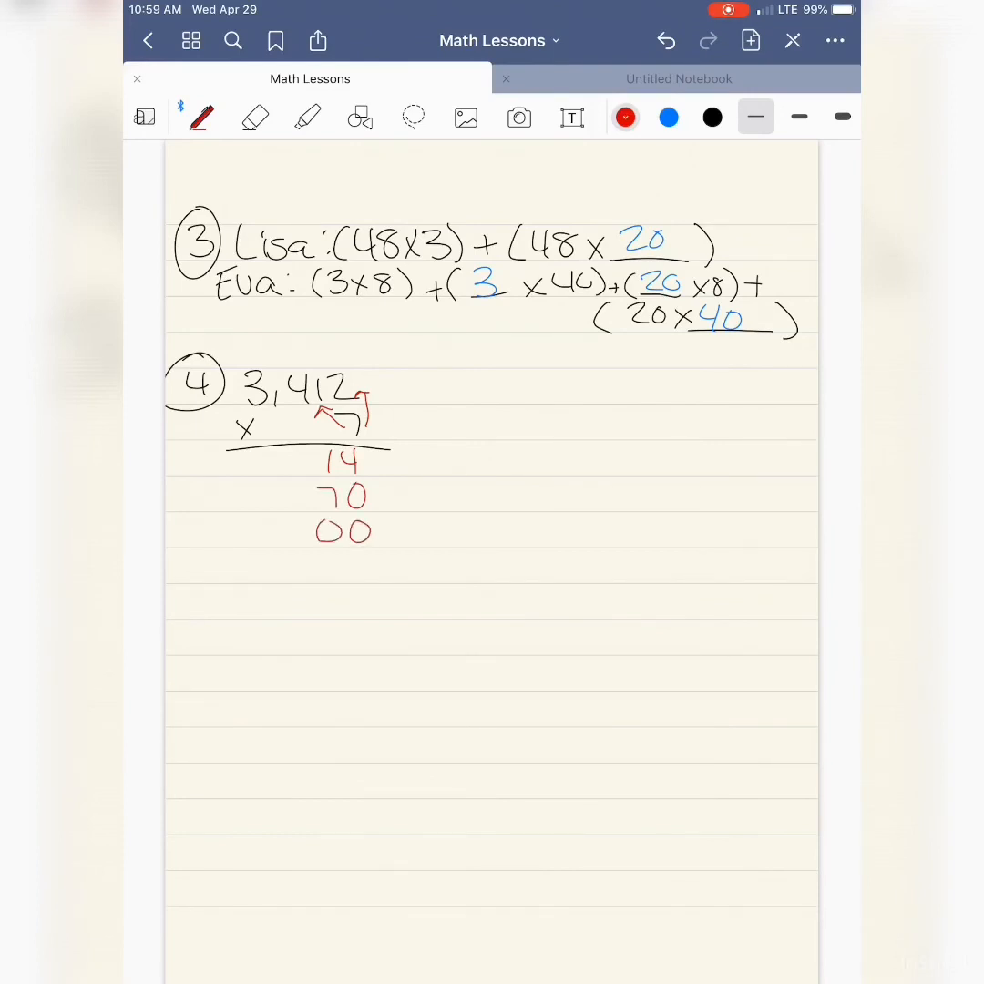
pyautogui.moveTo(300, 428); pyautogui.dragTo(337, 415)
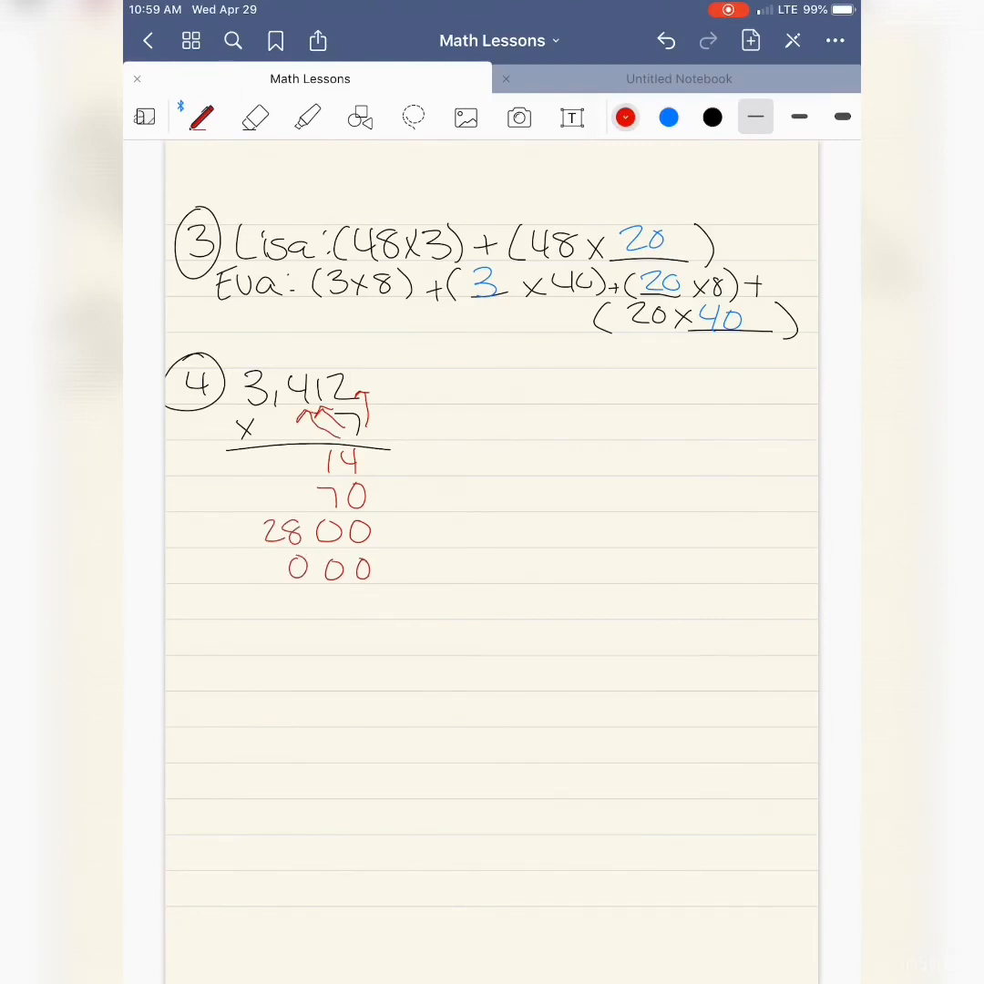
# Step: Add the plus sign, sum line and total 23,884
pyautogui.moveTo(228, 570); pyautogui.dragTo(264, 565)
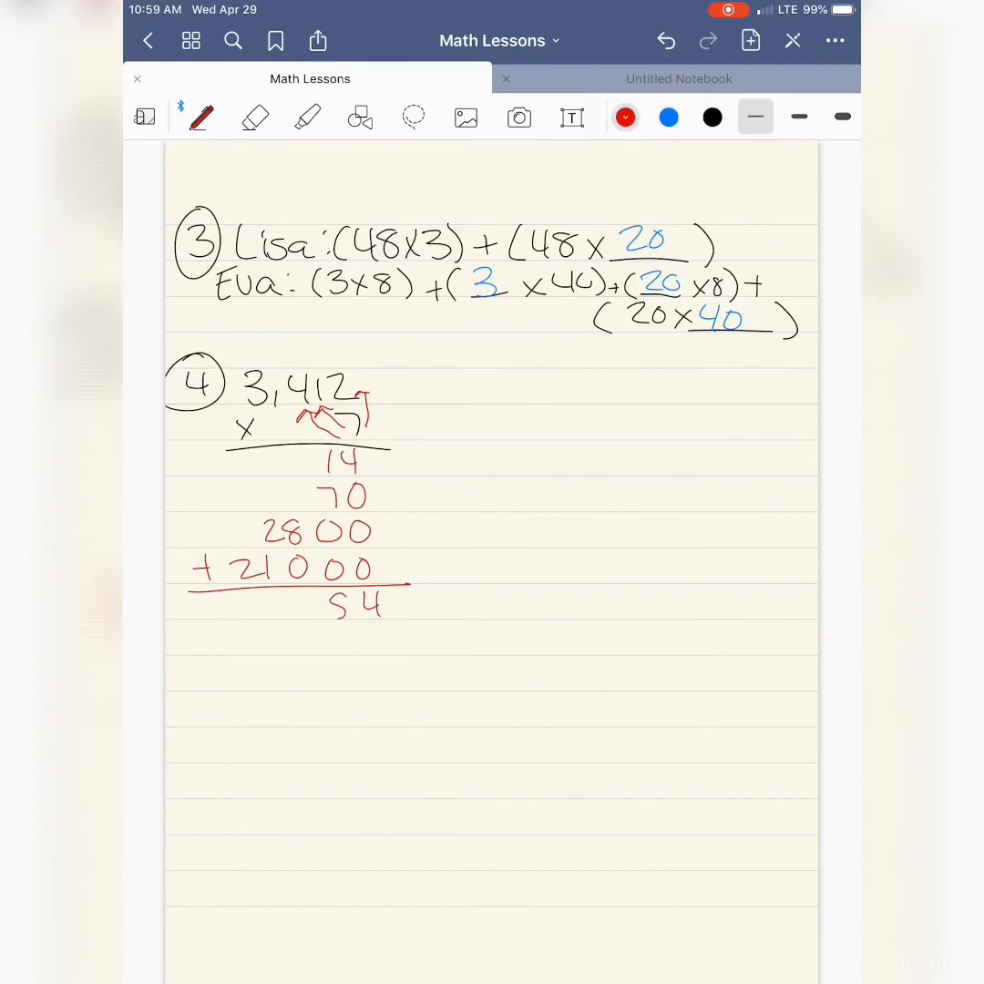
pyautogui.write('88')
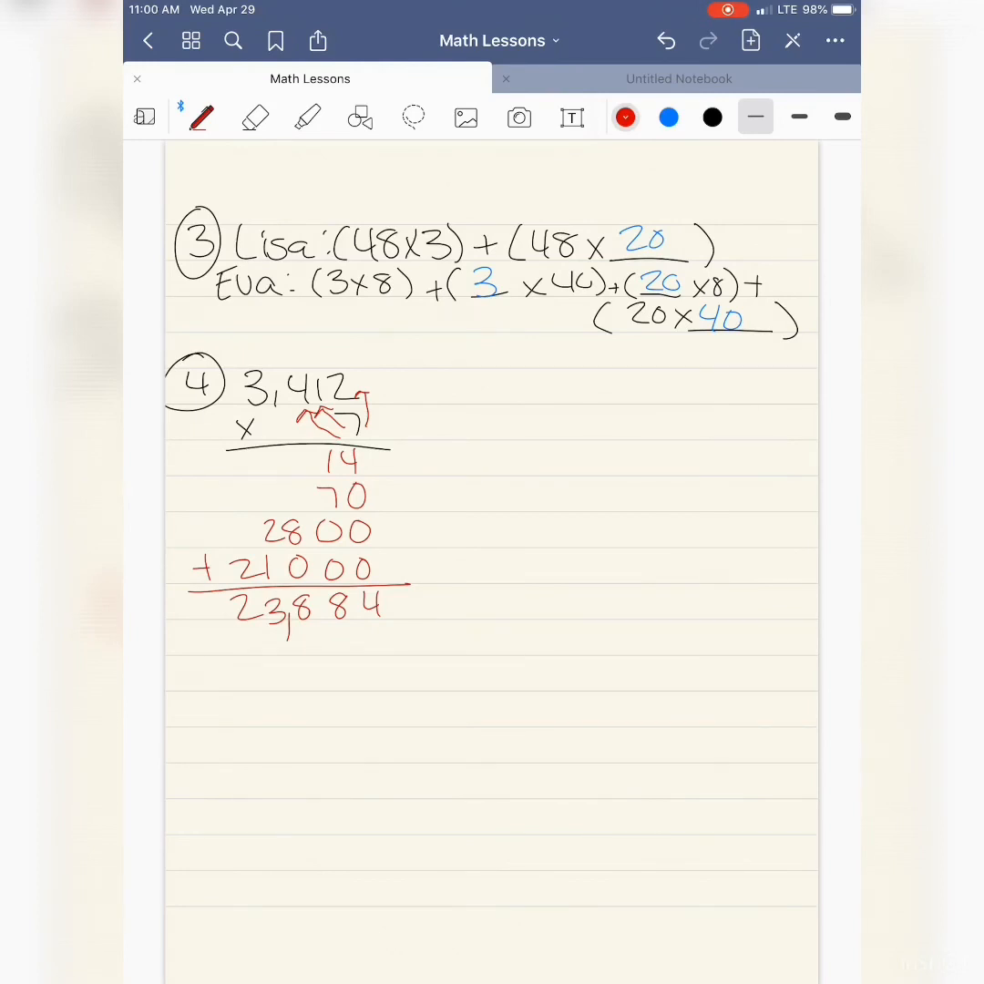
pyautogui.moveTo(465, 429); pyautogui.dragTo(497, 442)
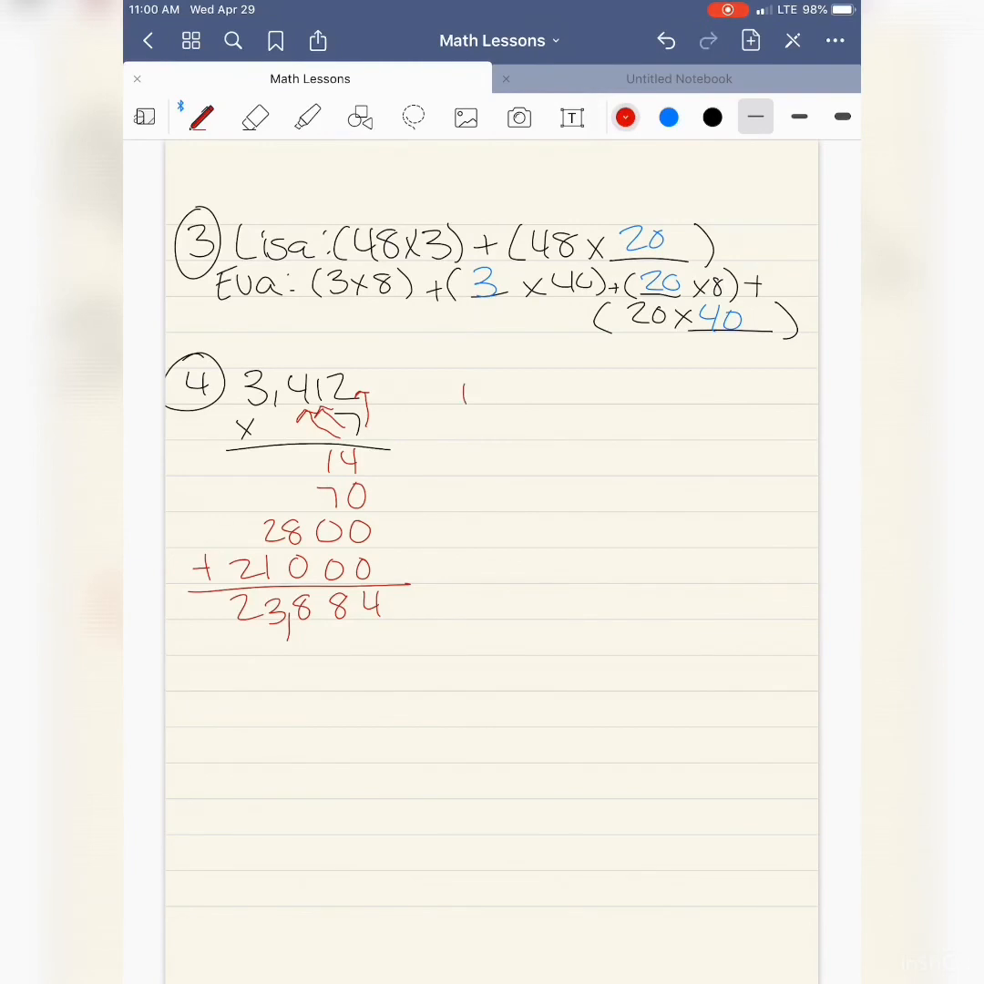
# Step: Write in red 'The product would be the same b/c the partial products can be added in any order.'
pyautogui.moveTo(455, 392); pyautogui.dragTo(566, 402)
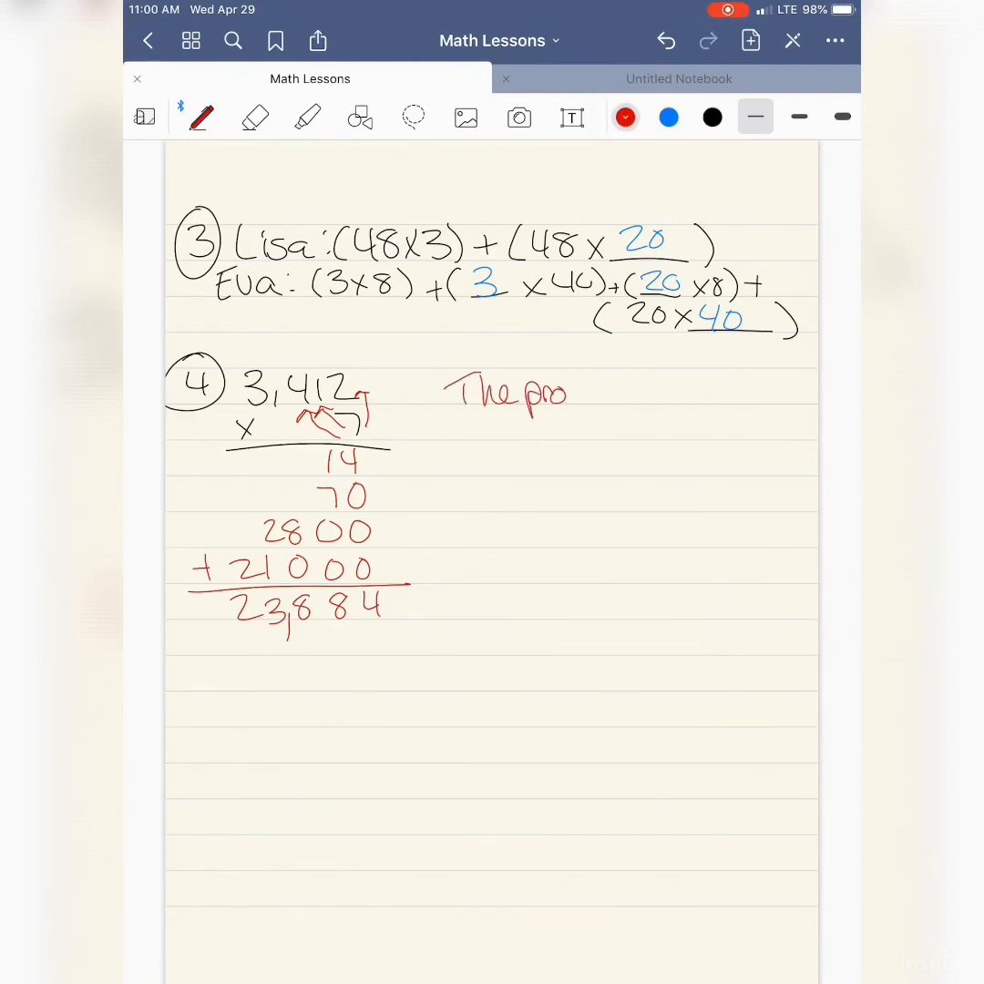
pyautogui.write('product would')
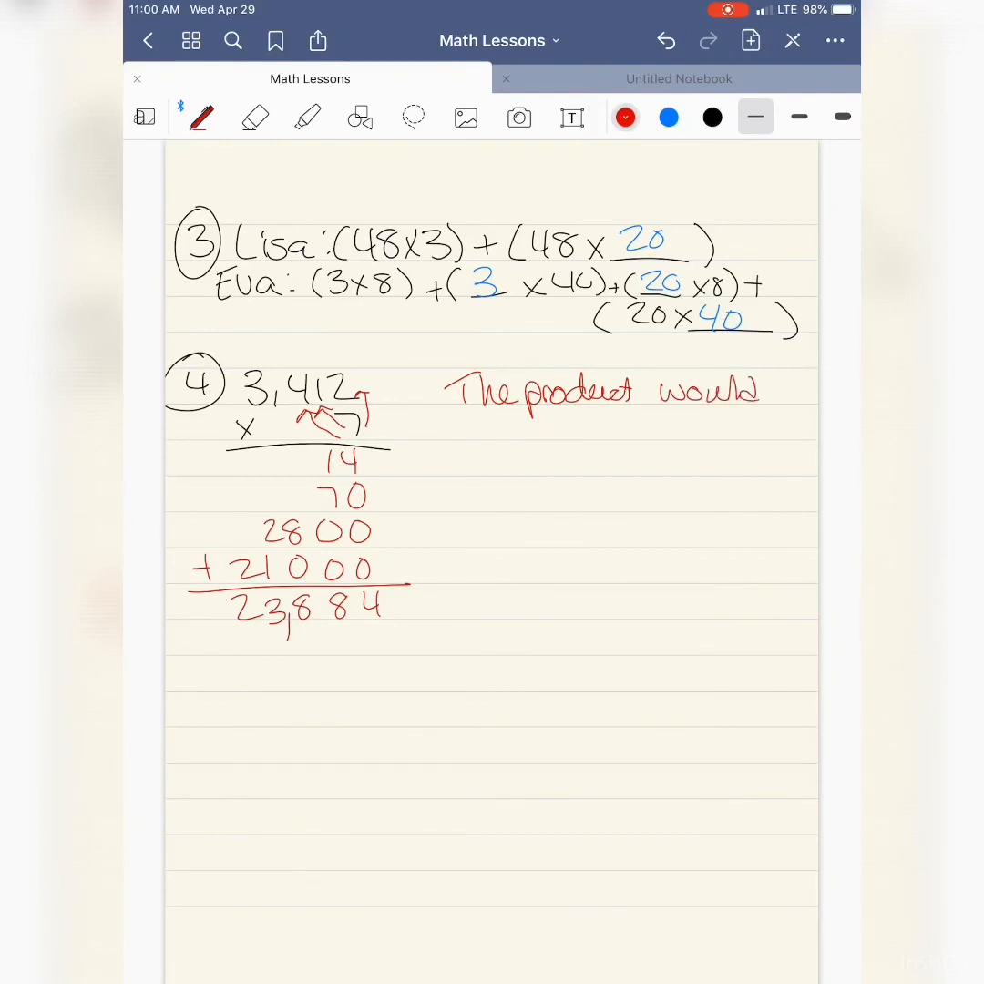
pyautogui.moveTo(469, 429); pyautogui.dragTo(565, 428)
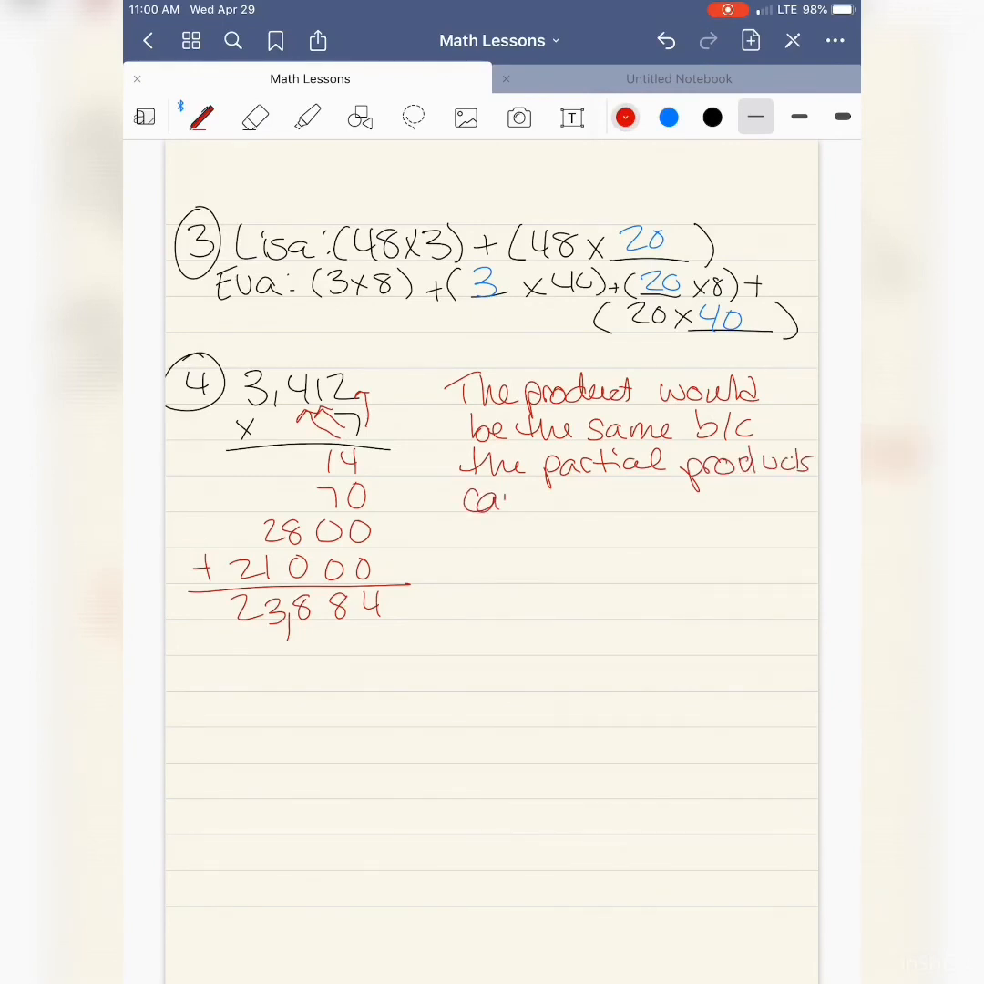
pyautogui.write('can be added in')
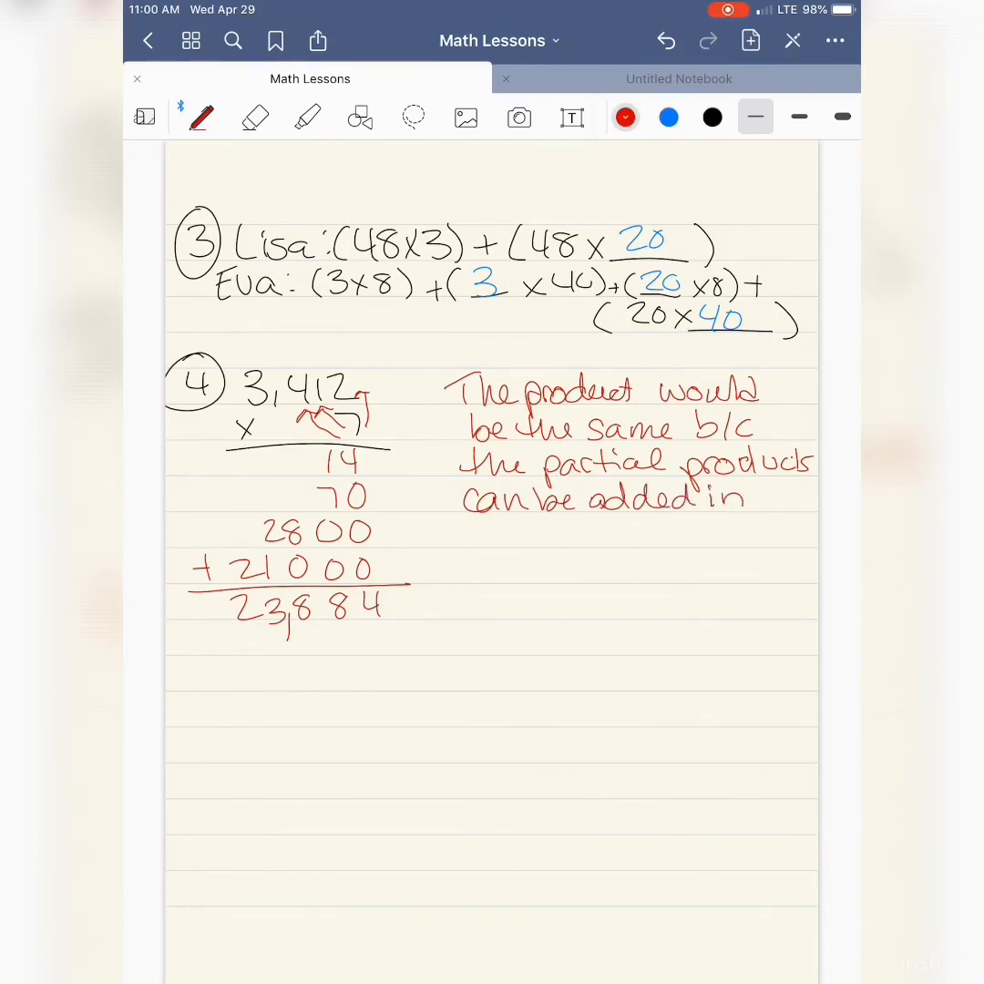
pyautogui.moveTo(469, 538); pyautogui.dragTo(597, 547)
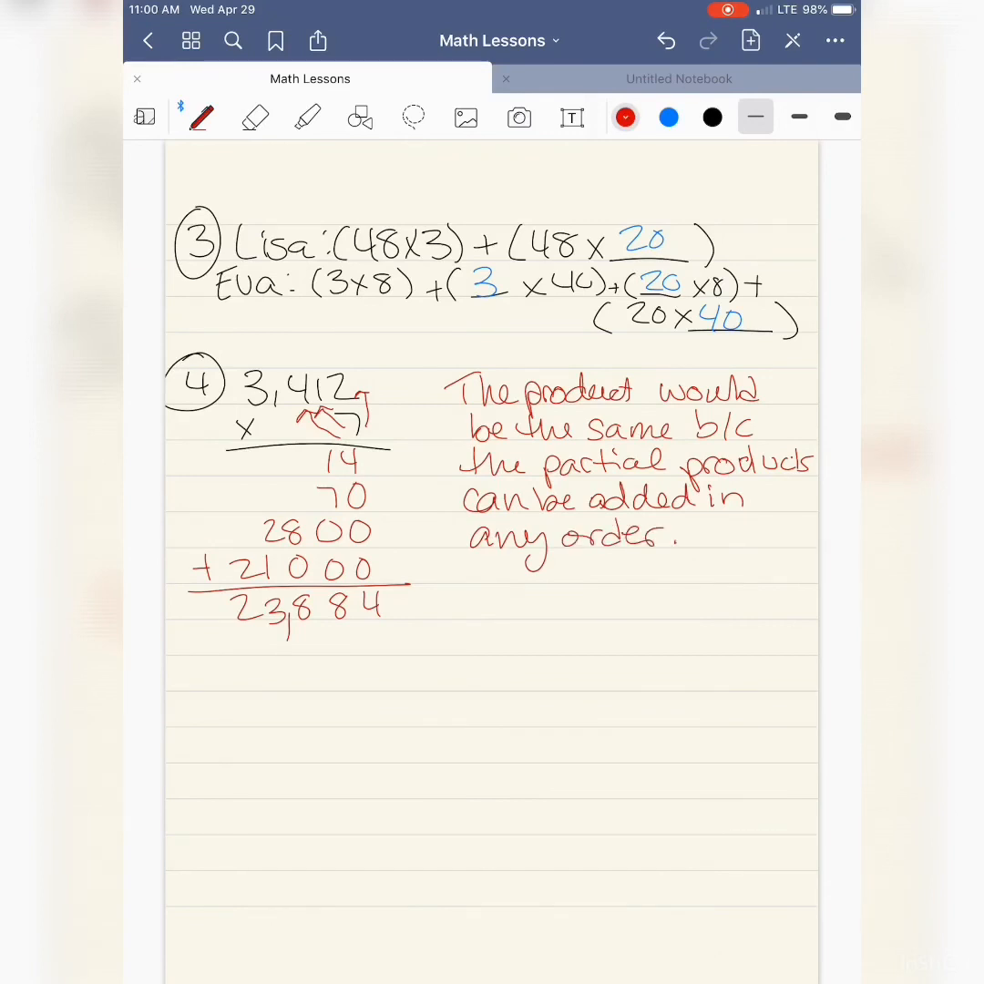
pyautogui.moveTo(547, 583); pyautogui.dragTo(542, 634)
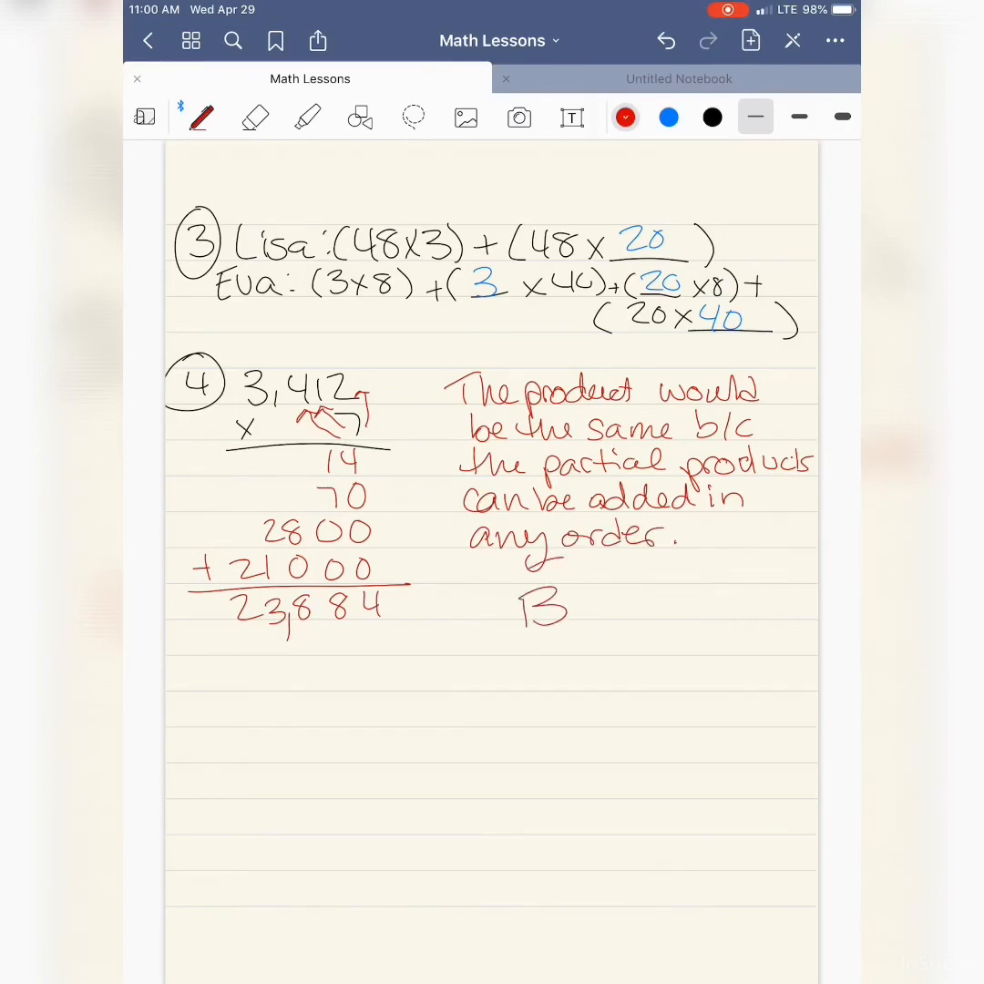